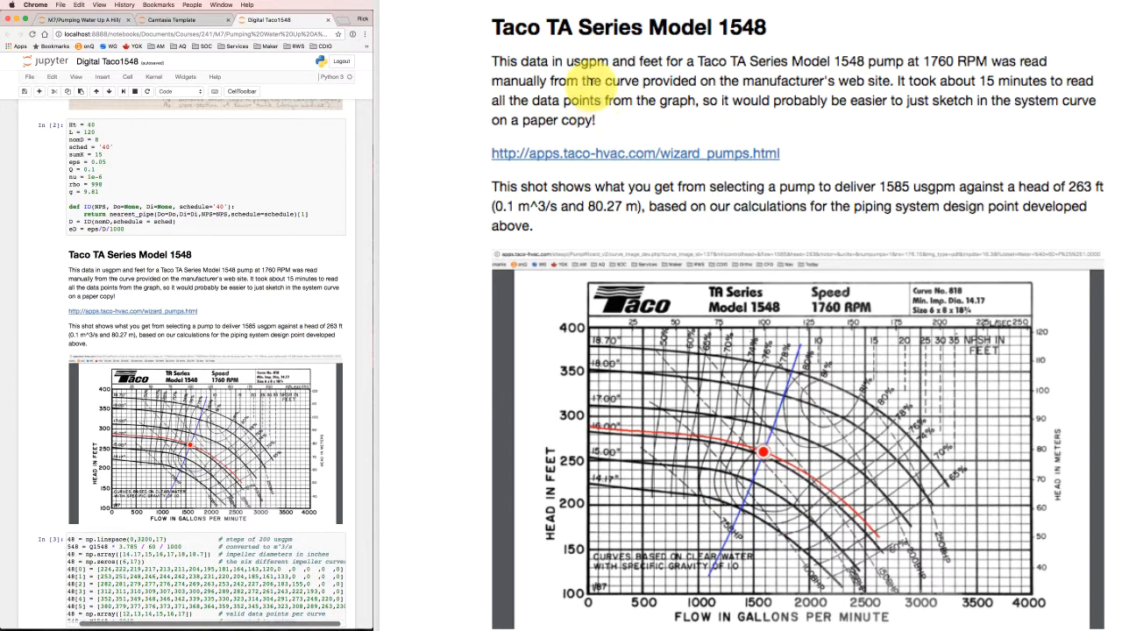
pyautogui.moveTo(635, 163)
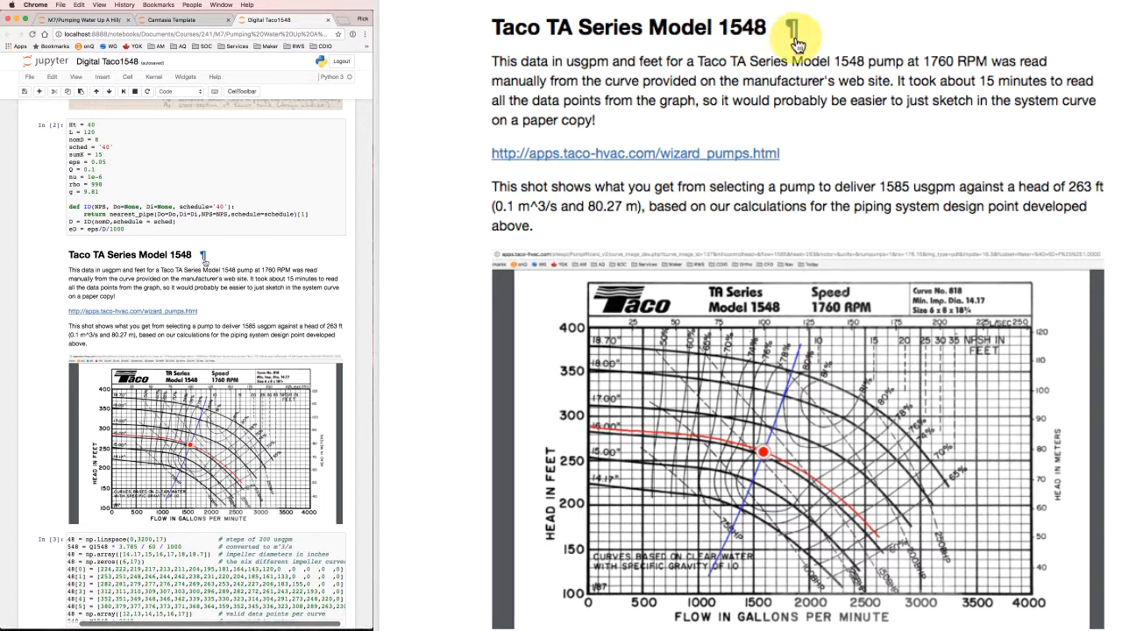
pyautogui.moveTo(753, 241)
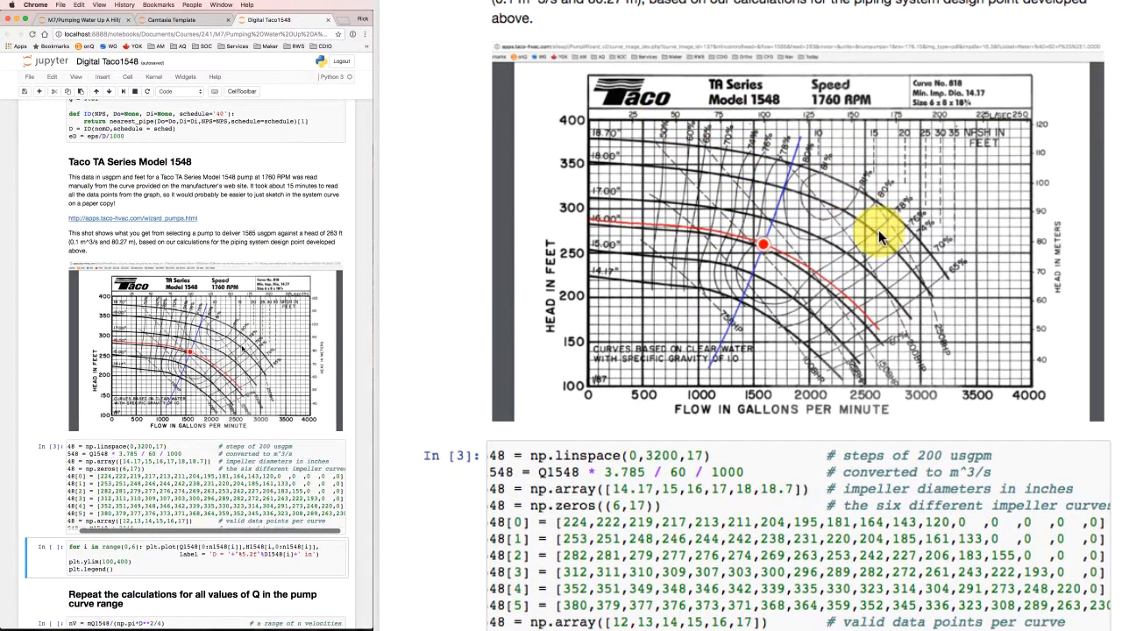
# - Scroll down to the Taco 1548 pump data cell In[3] and the plotting cell
pyautogui.scroll(-3)
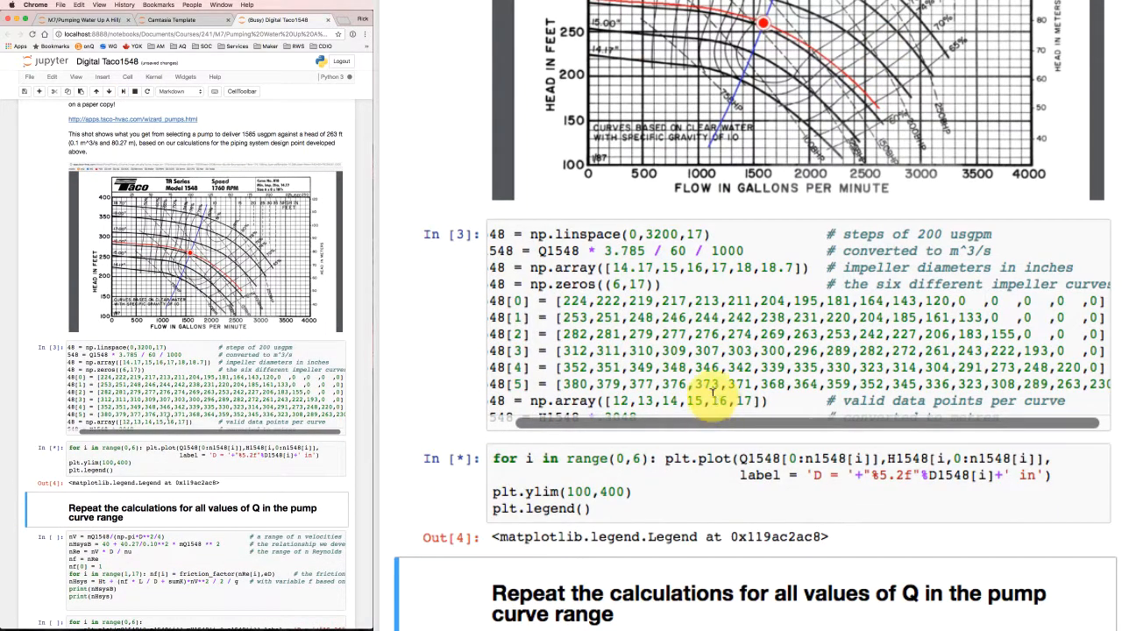
pyautogui.scroll(-3)
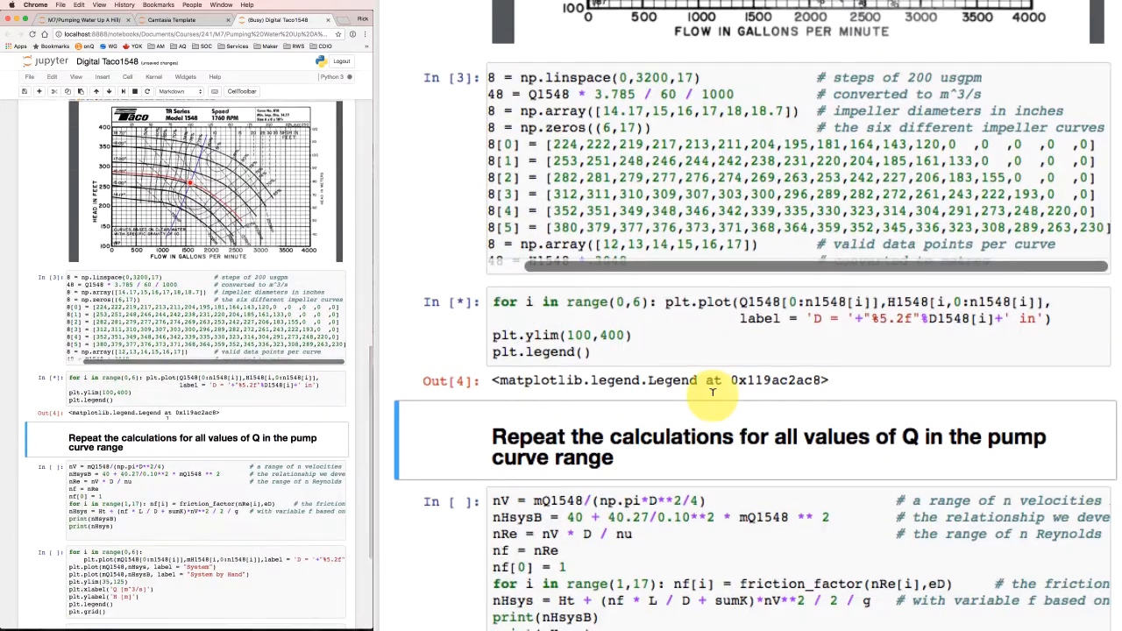
# - Run cell In[4] to draw impeller curves D = 14.17 in to 18.70 in, then review them
pyautogui.press('shift+enter')
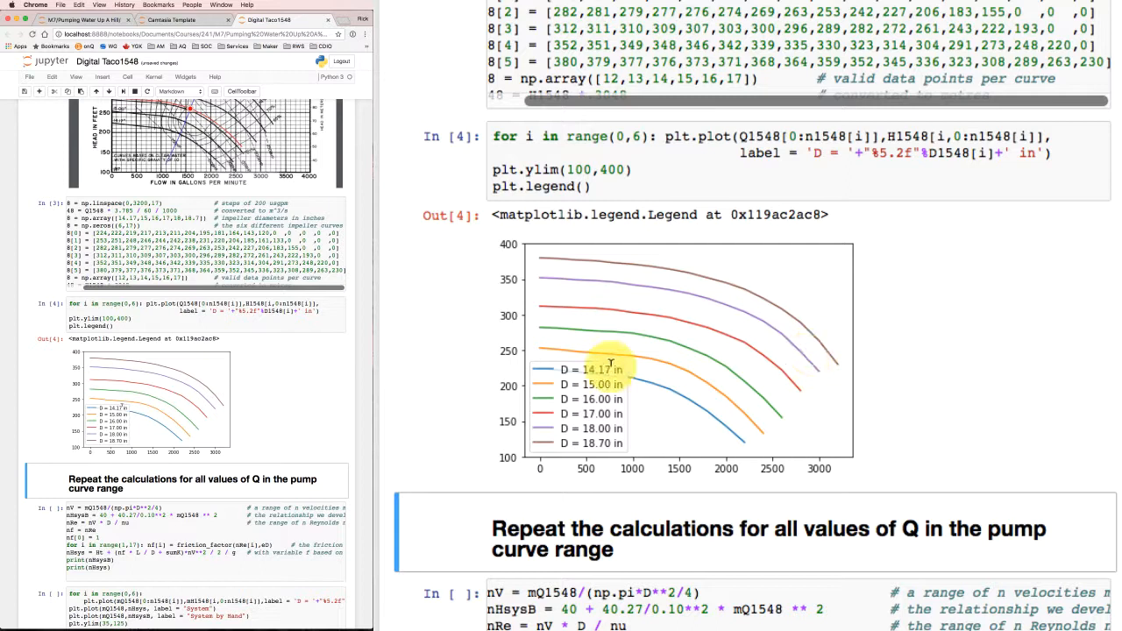
pyautogui.moveTo(564, 264)
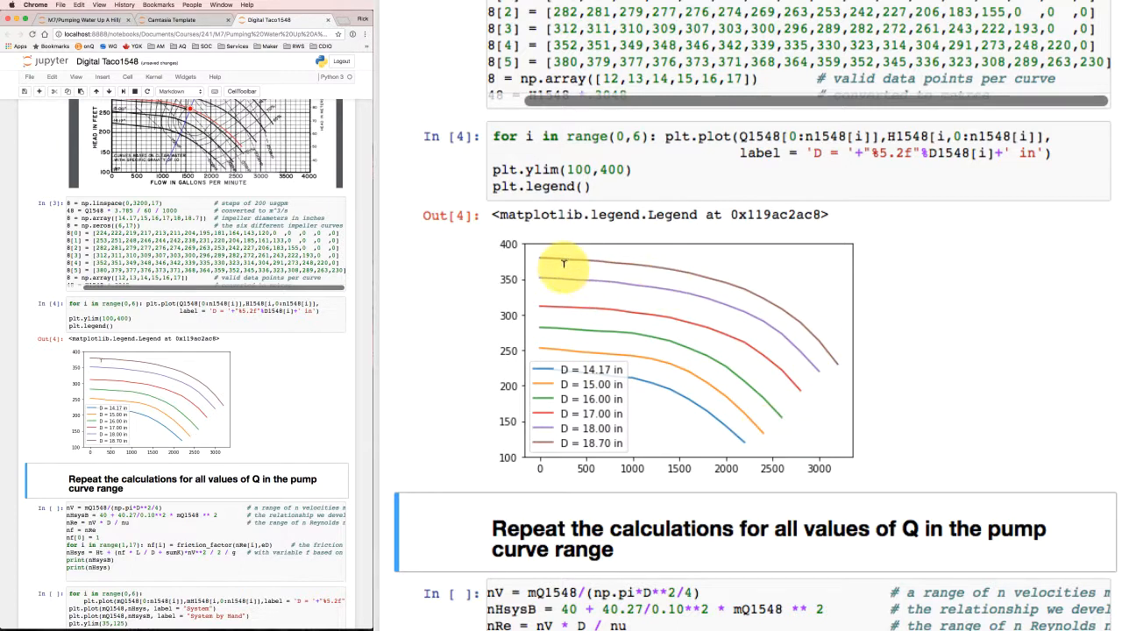
pyautogui.moveTo(632, 323)
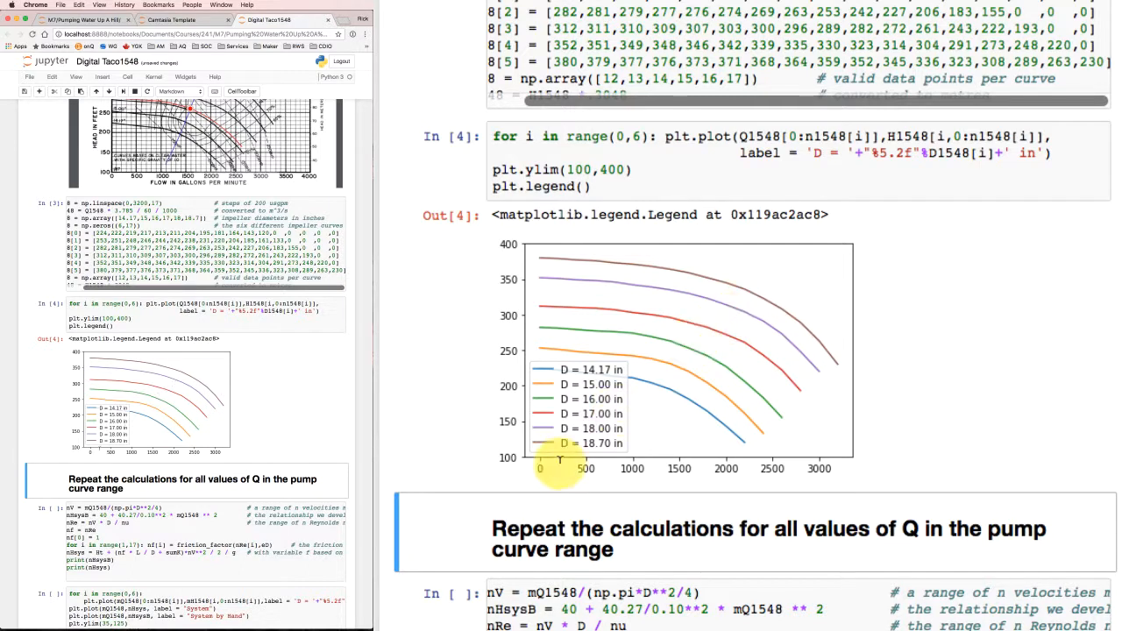
pyautogui.moveTo(761, 457)
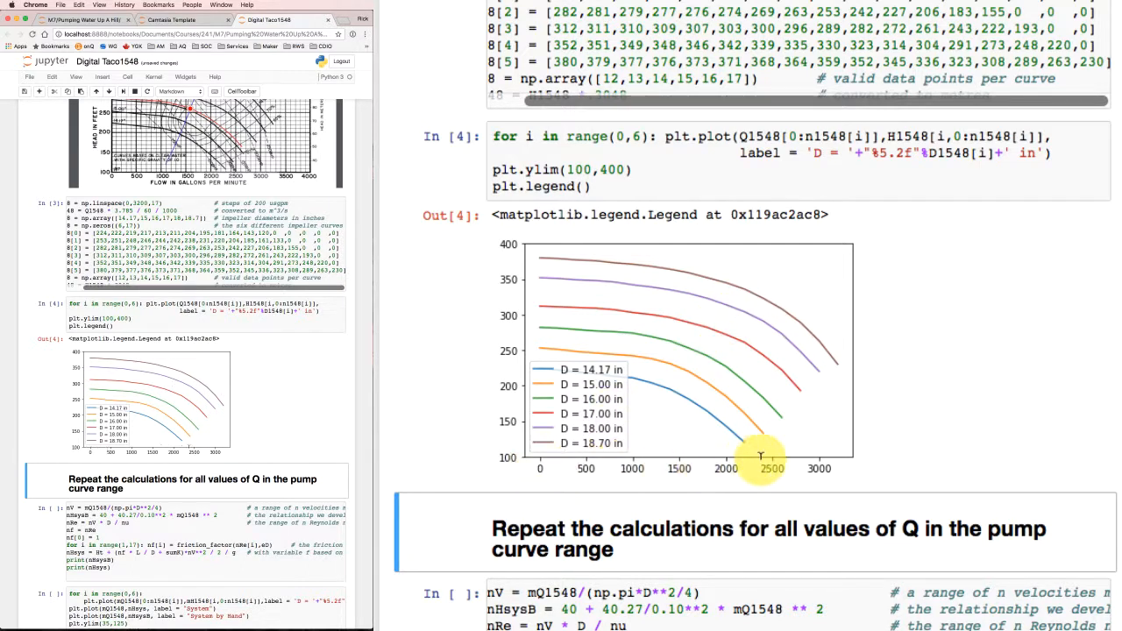
pyautogui.moveTo(539, 465)
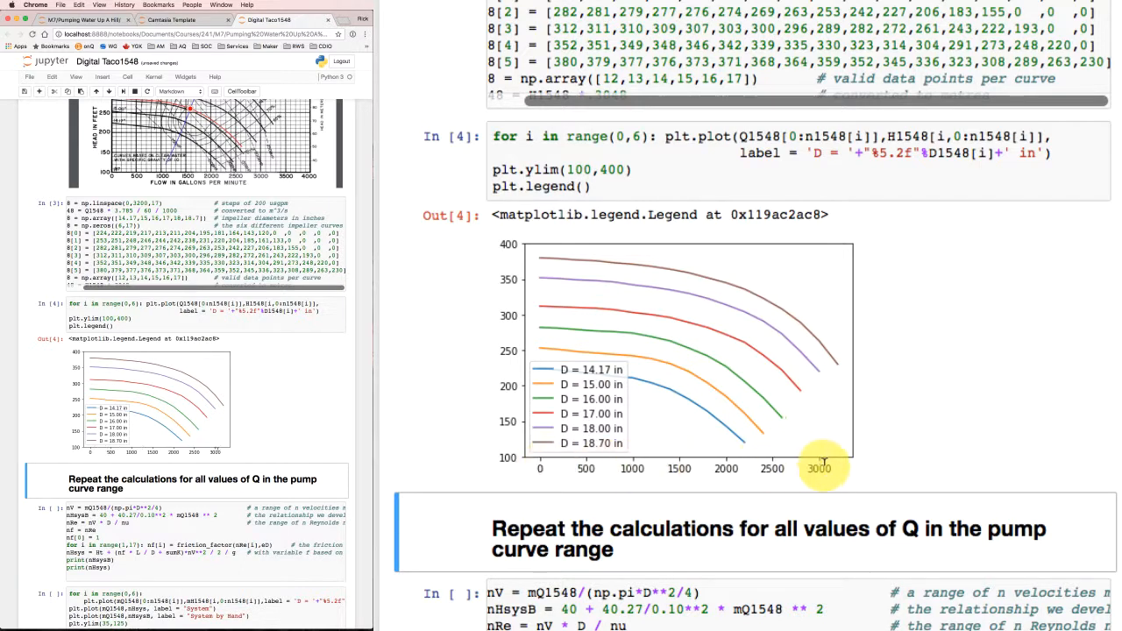
pyautogui.moveTo(800, 418)
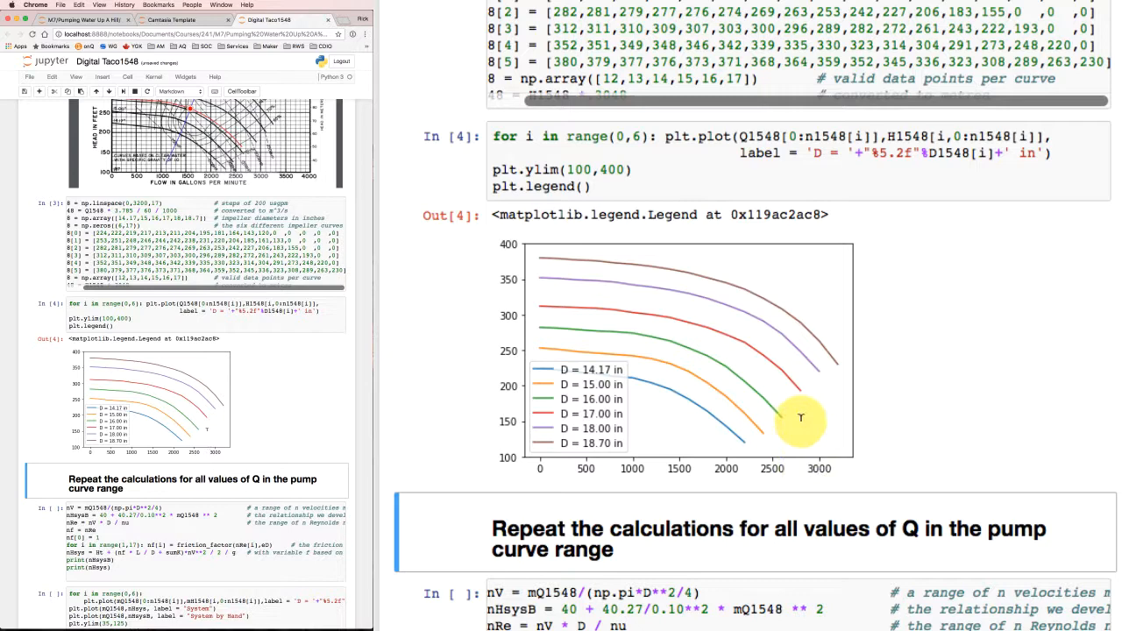
pyautogui.moveTo(755, 325)
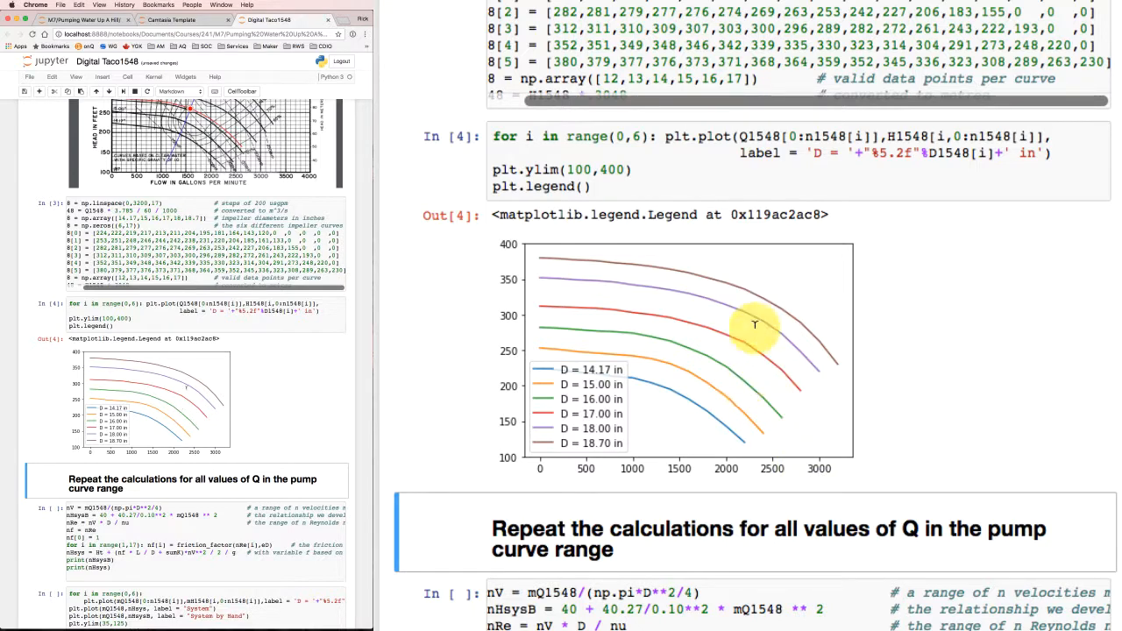
pyautogui.scroll(-3)
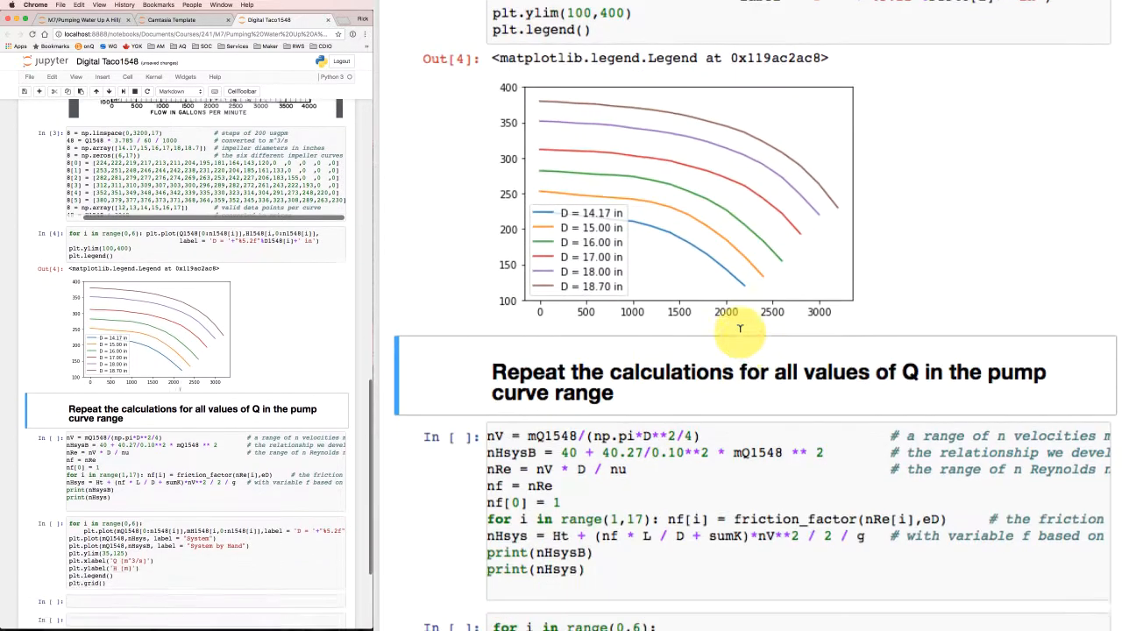
pyautogui.scroll(-3)
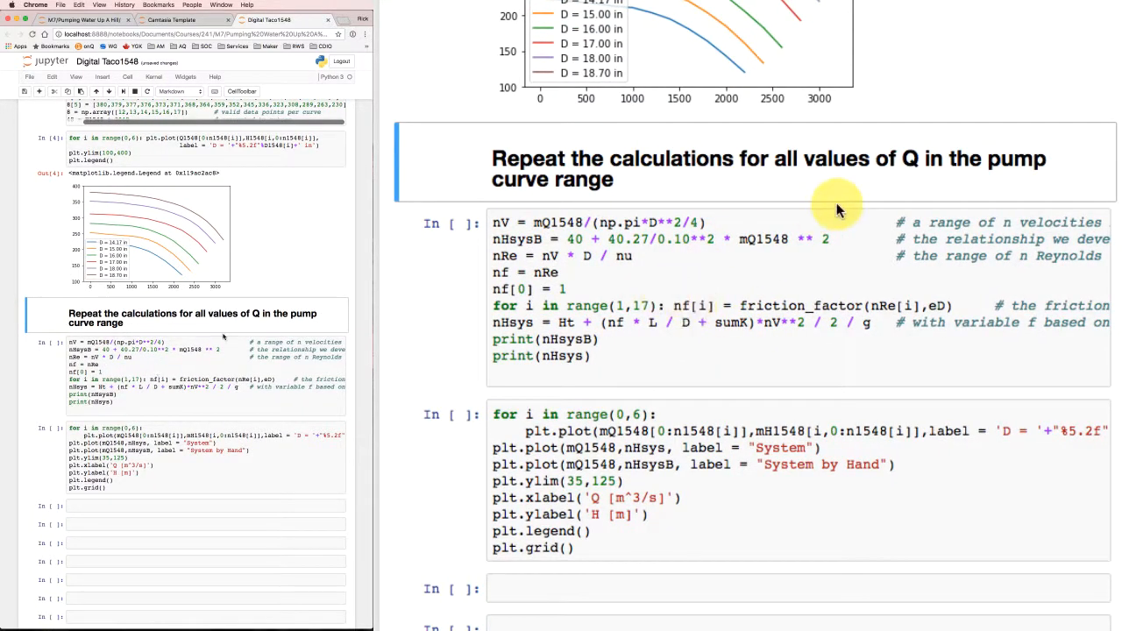
pyautogui.moveTo(528, 101)
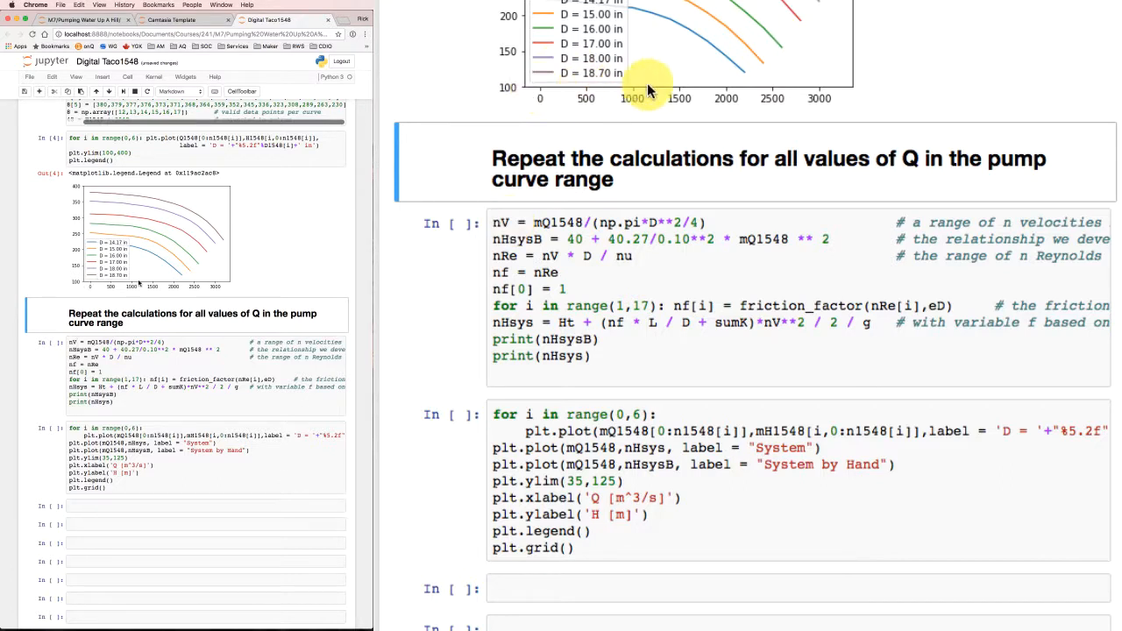
pyautogui.moveTo(829, 92)
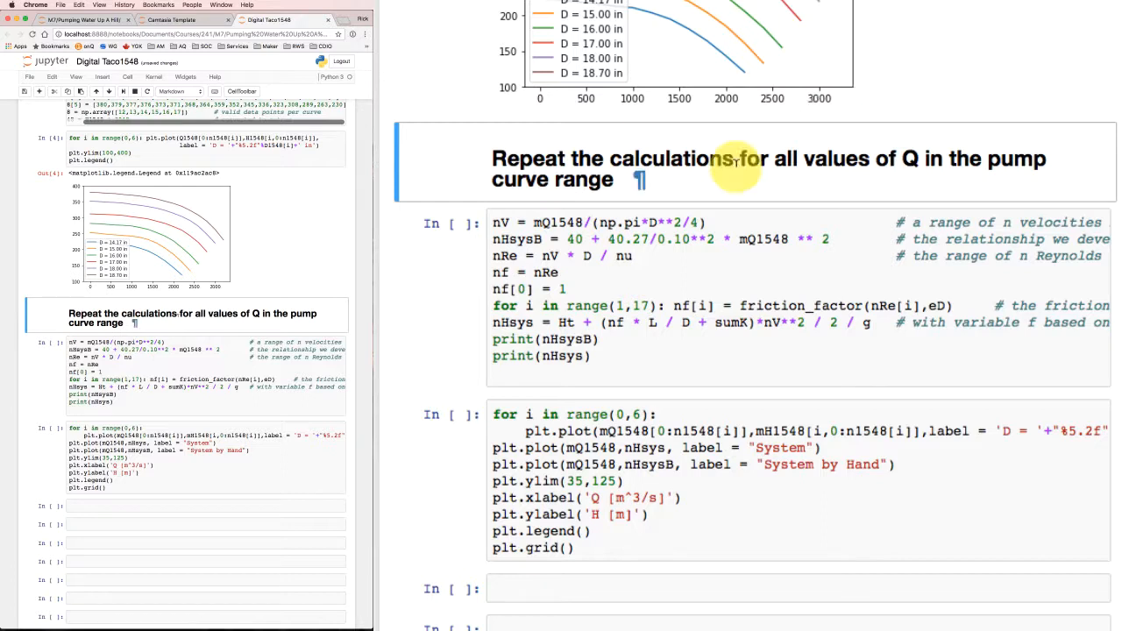
pyautogui.moveTo(561, 222)
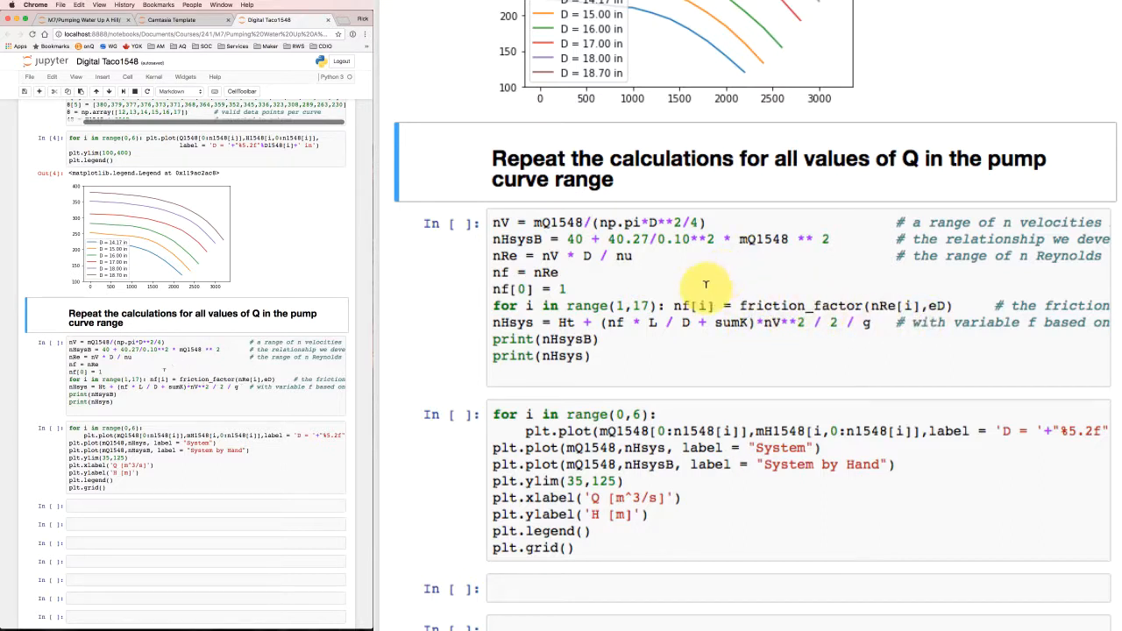
pyautogui.moveTo(734, 196)
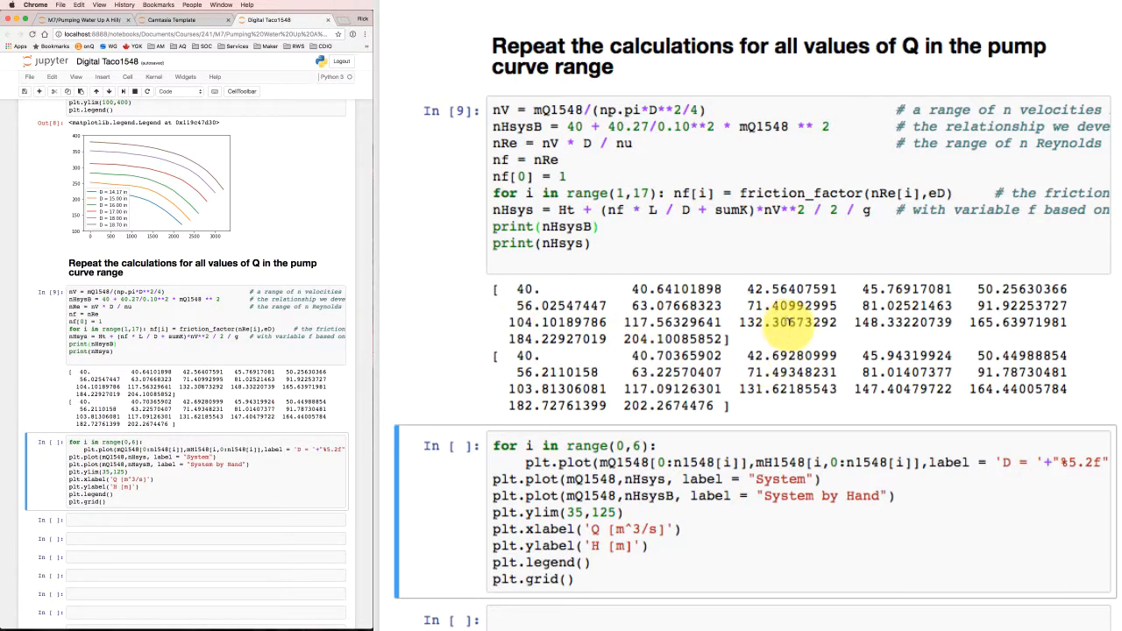
pyautogui.moveTo(938, 342)
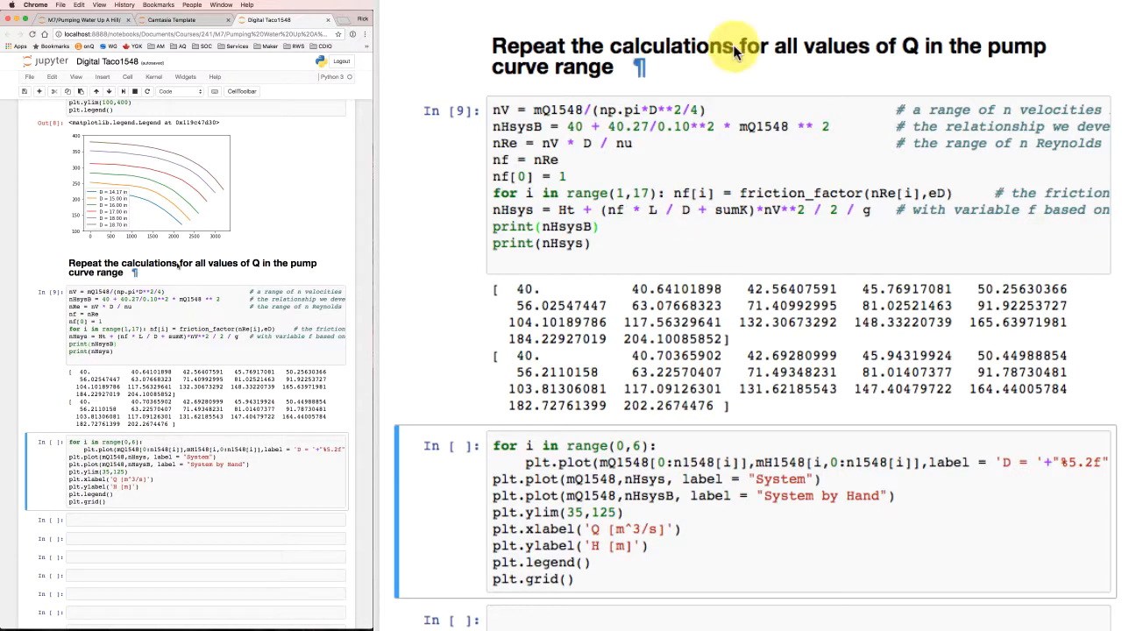
# - Set range(0,6) in the plotting cell for all six impeller curves with system curves
pyautogui.scroll(-3)
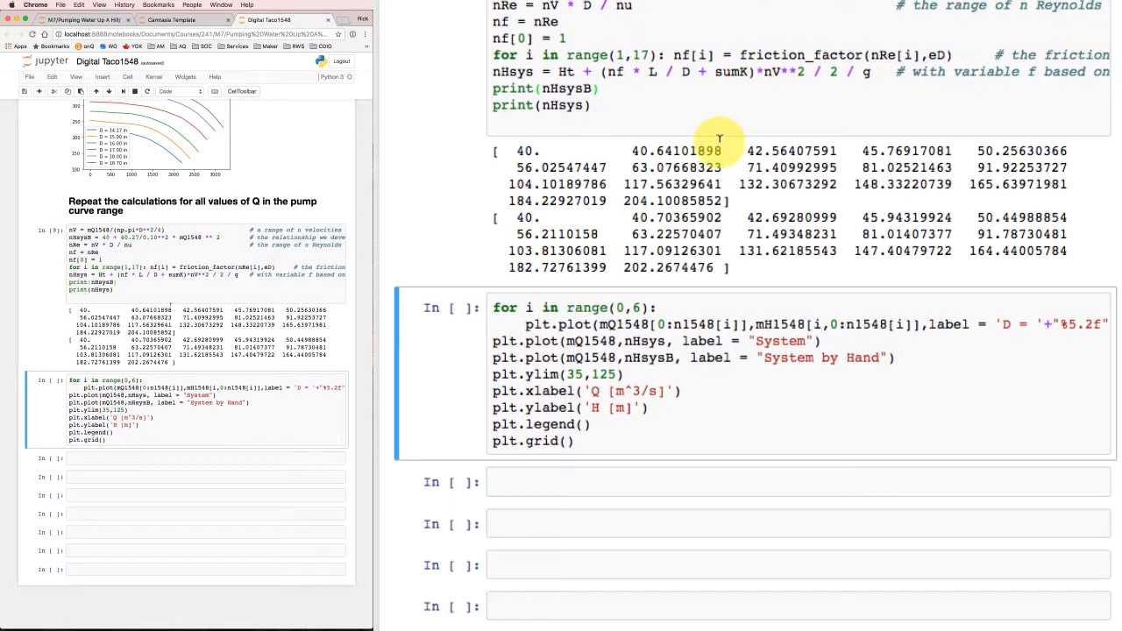
pyautogui.moveTo(521, 307)
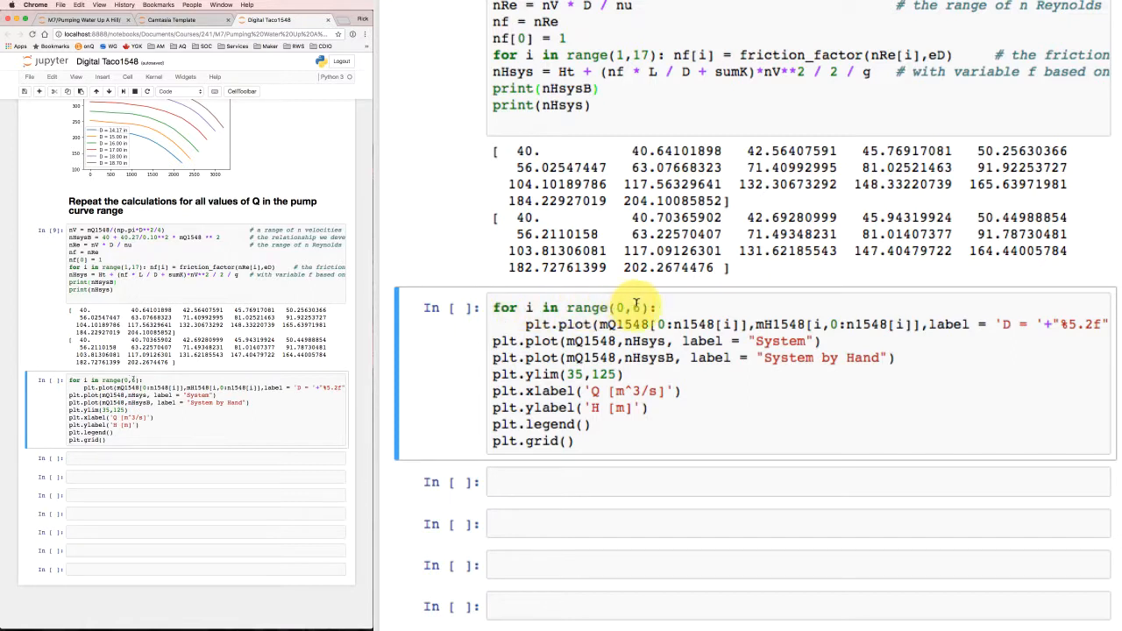
pyautogui.write('6')
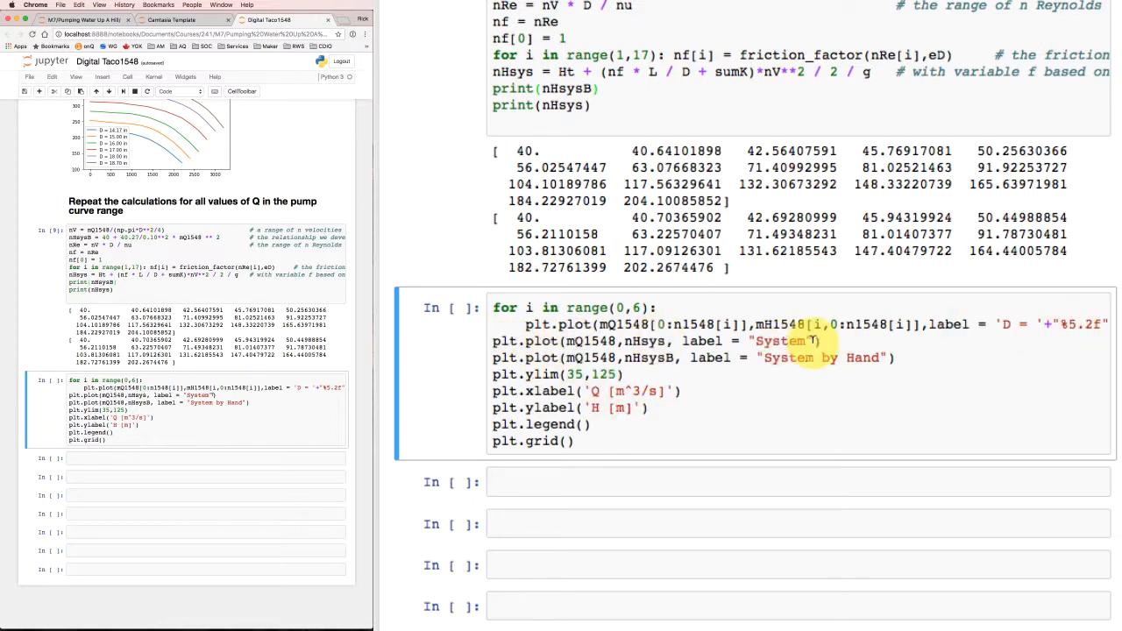
pyautogui.moveTo(868, 71)
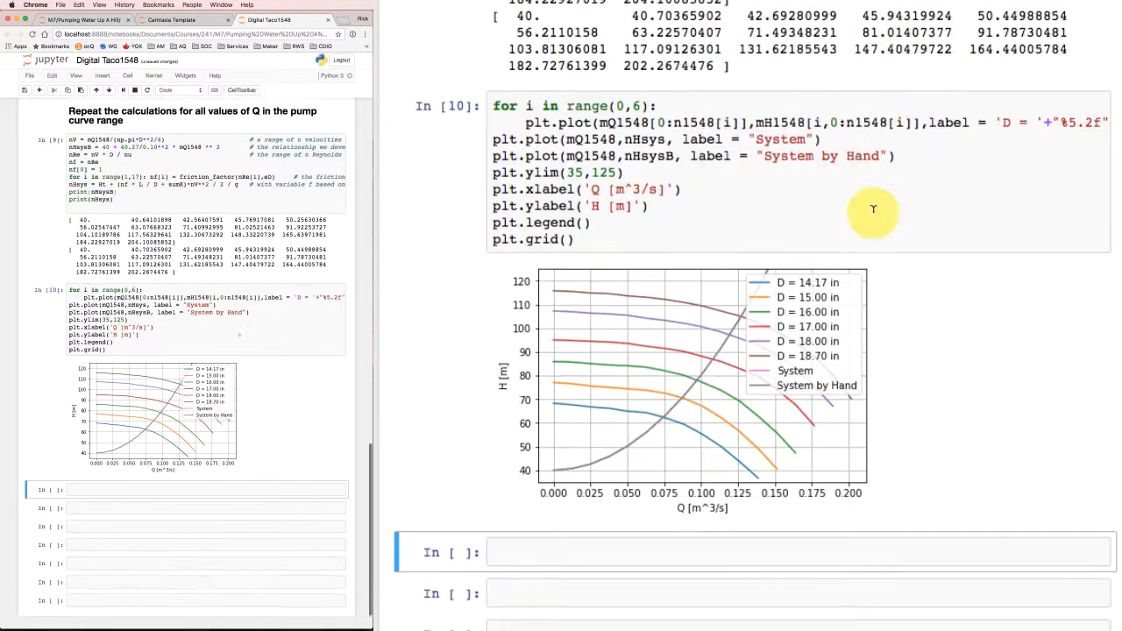
pyautogui.scroll(-3)
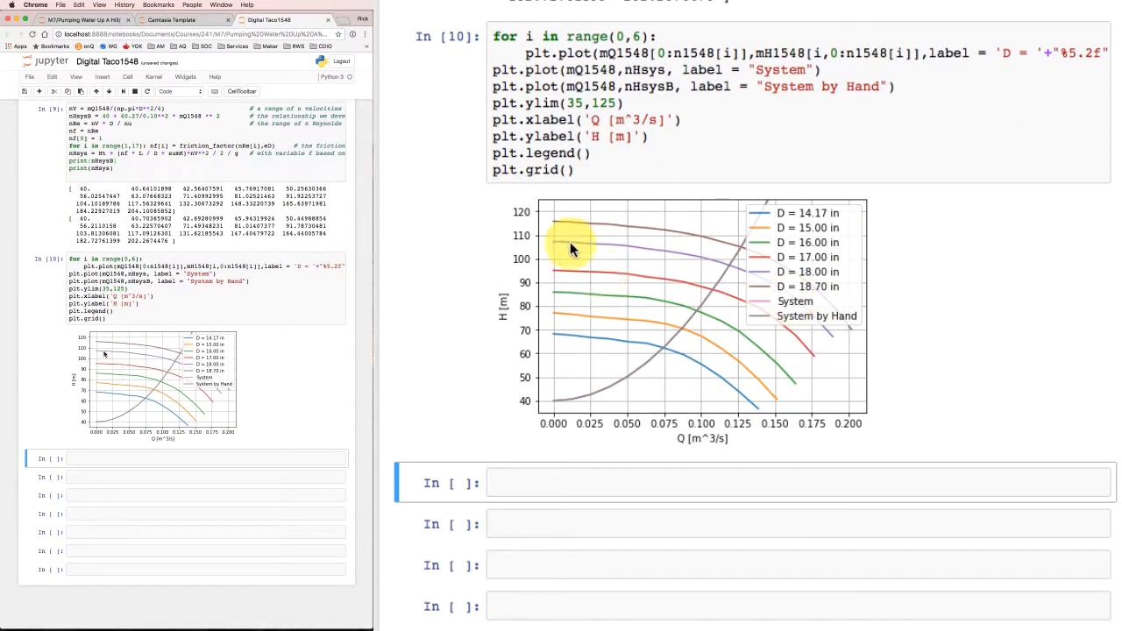
pyautogui.moveTo(771, 327)
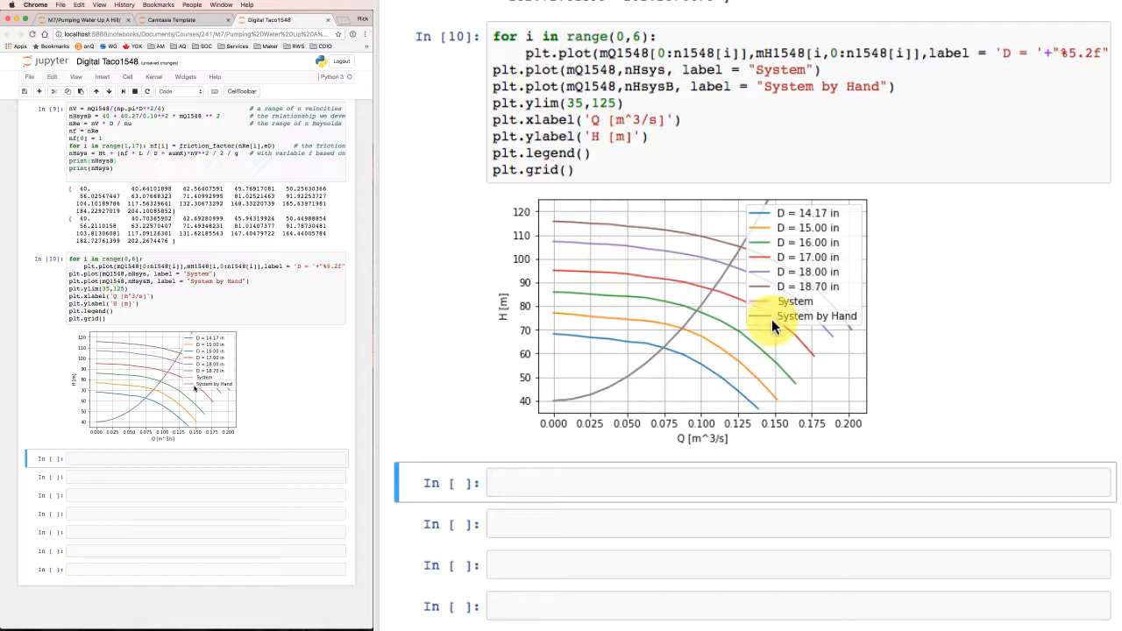
pyautogui.moveTo(754, 397)
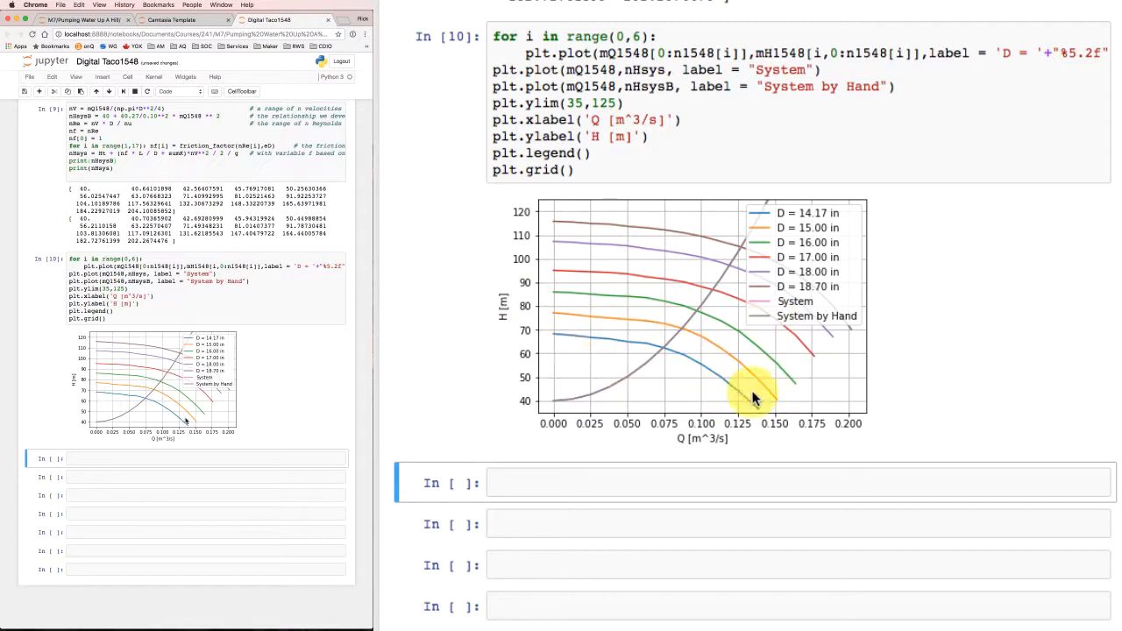
pyautogui.moveTo(701, 241)
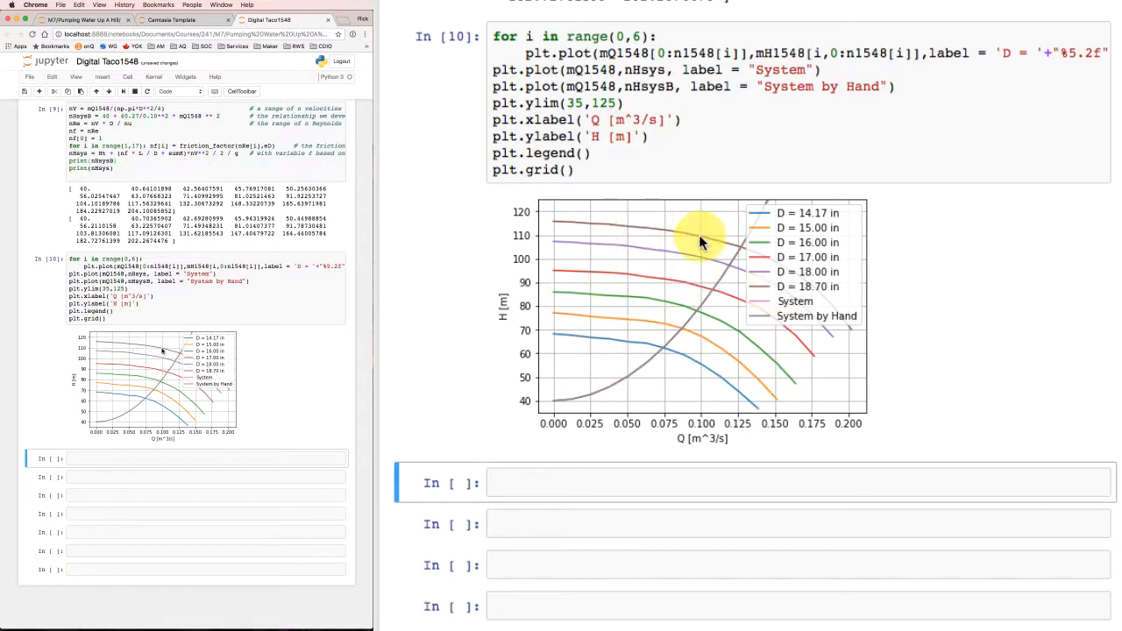
pyautogui.moveTo(684, 335)
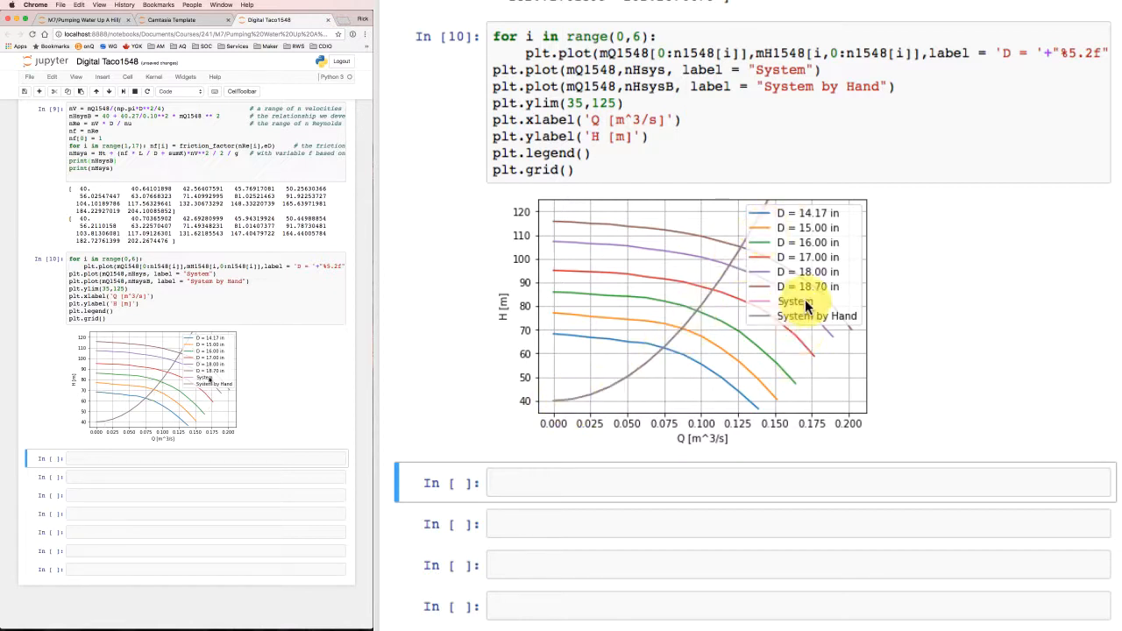
pyautogui.moveTo(769, 331)
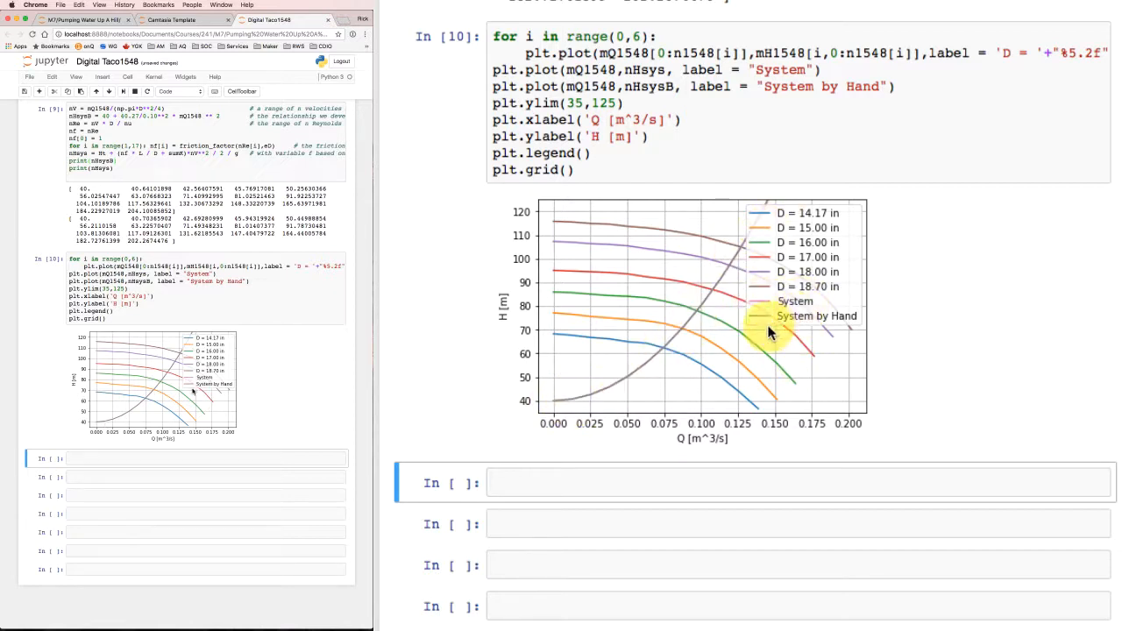
pyautogui.moveTo(596, 390)
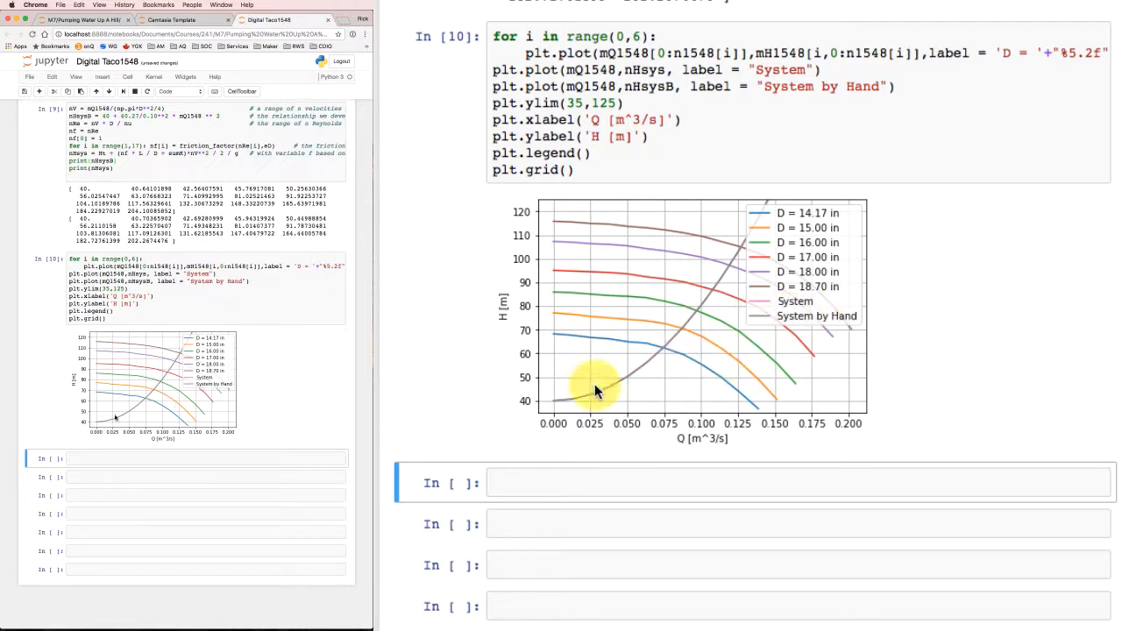
pyautogui.moveTo(670, 348)
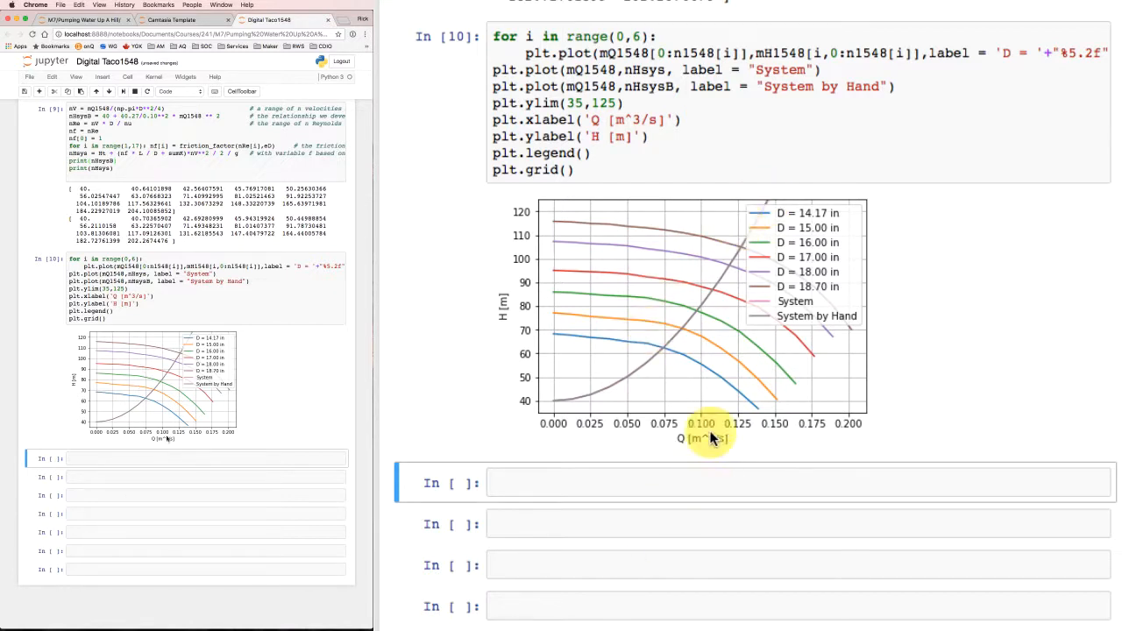
pyautogui.moveTo(715, 364)
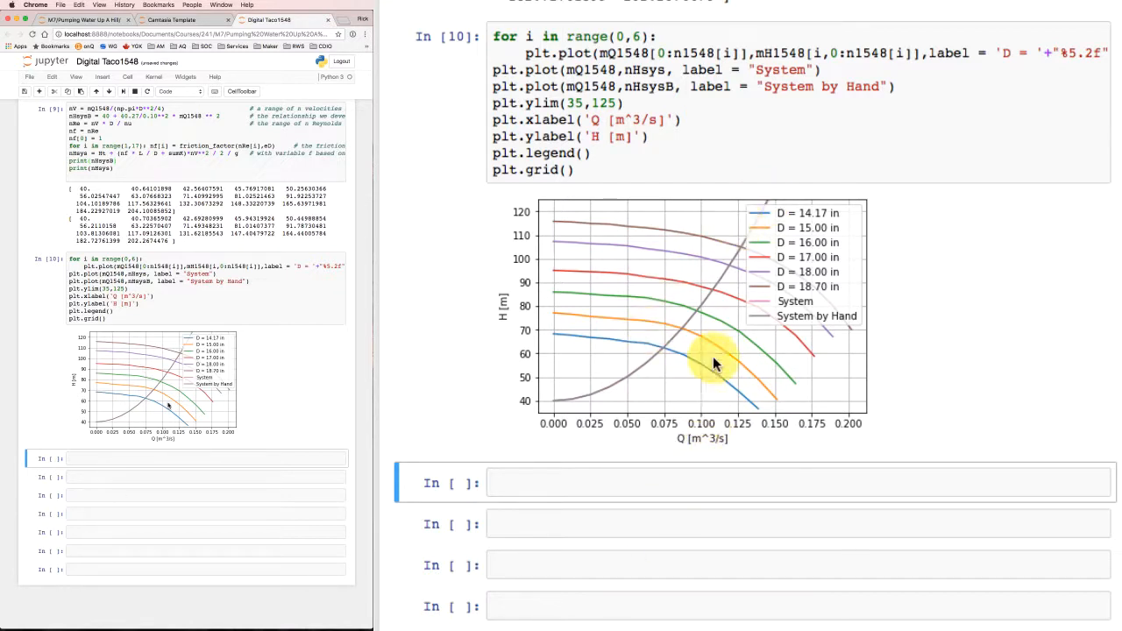
pyautogui.moveTo(701, 314)
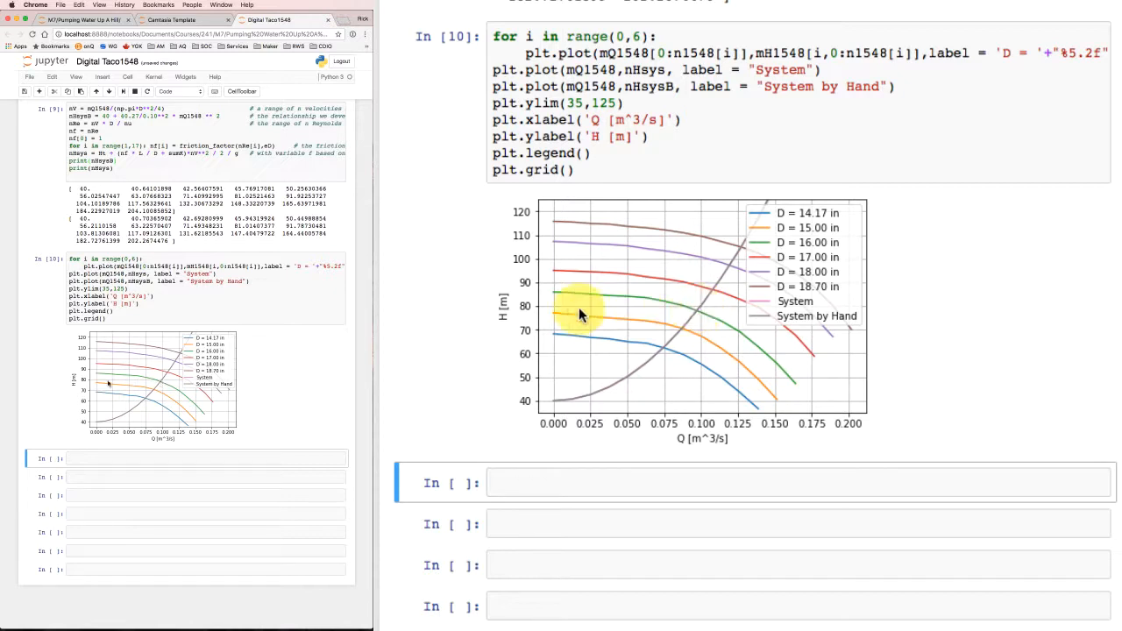
pyautogui.moveTo(550, 313)
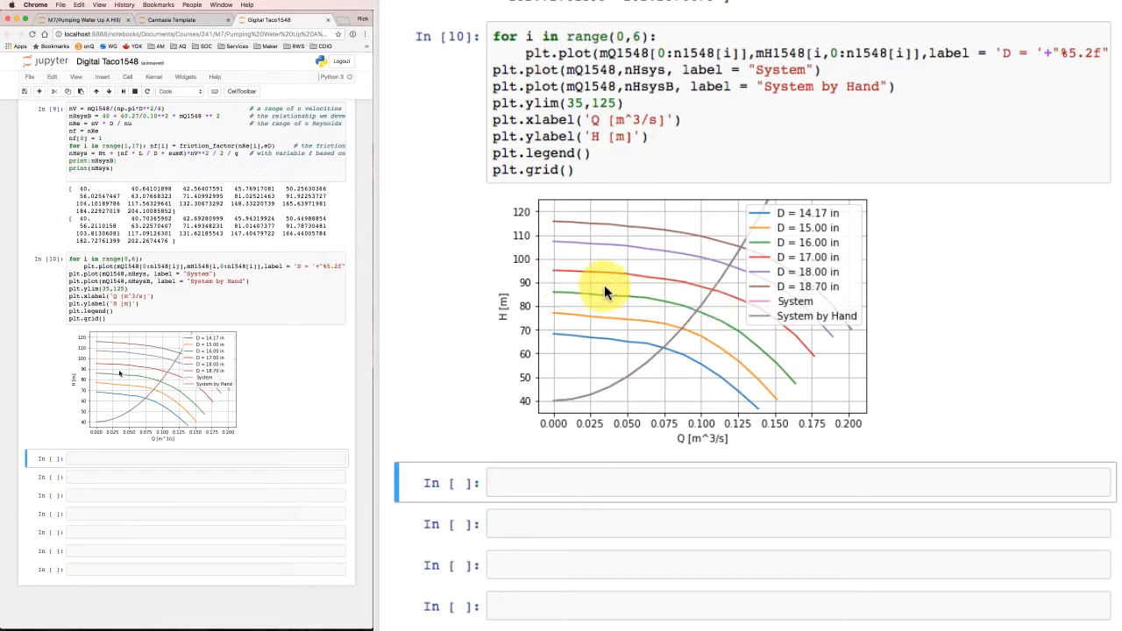
pyautogui.moveTo(715, 327)
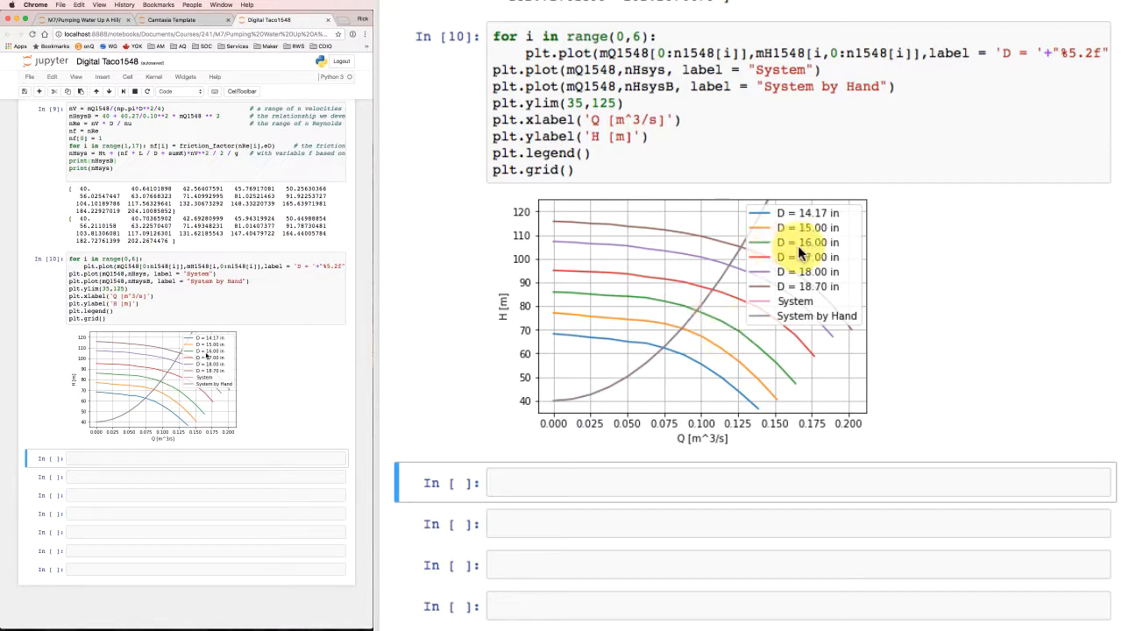
pyautogui.moveTo(596, 299)
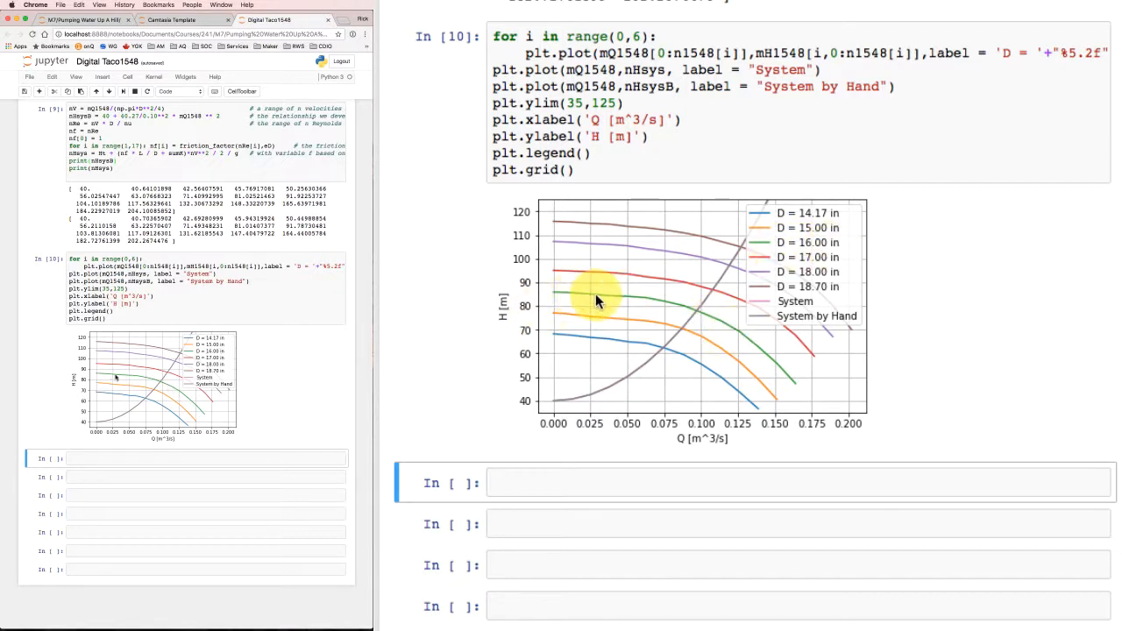
pyautogui.scroll(-3)
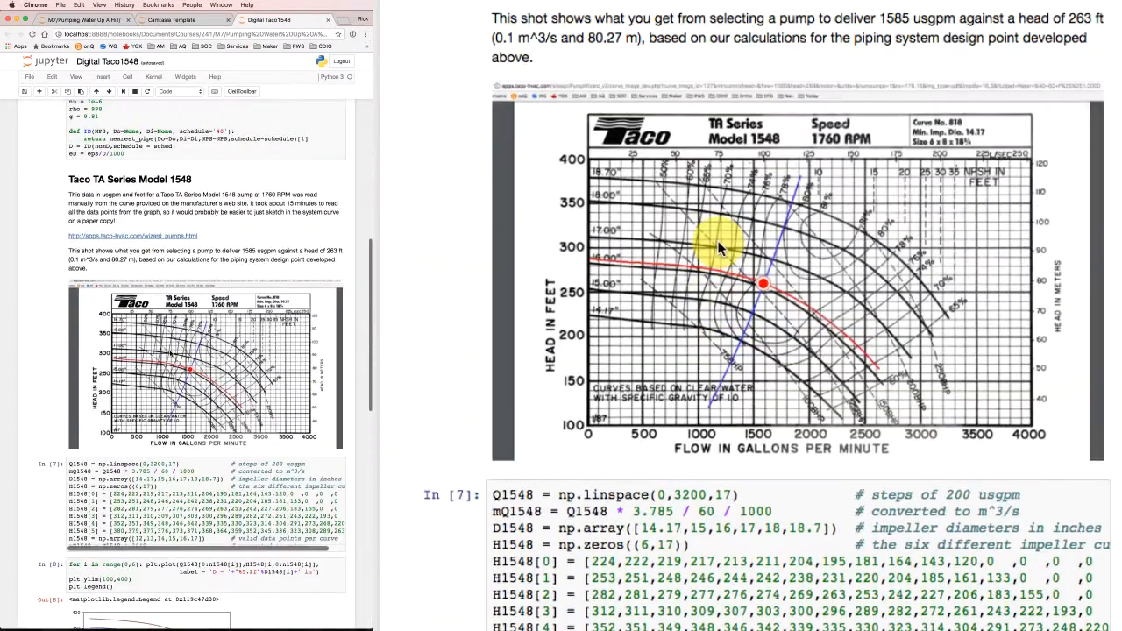
pyautogui.scroll(-3)
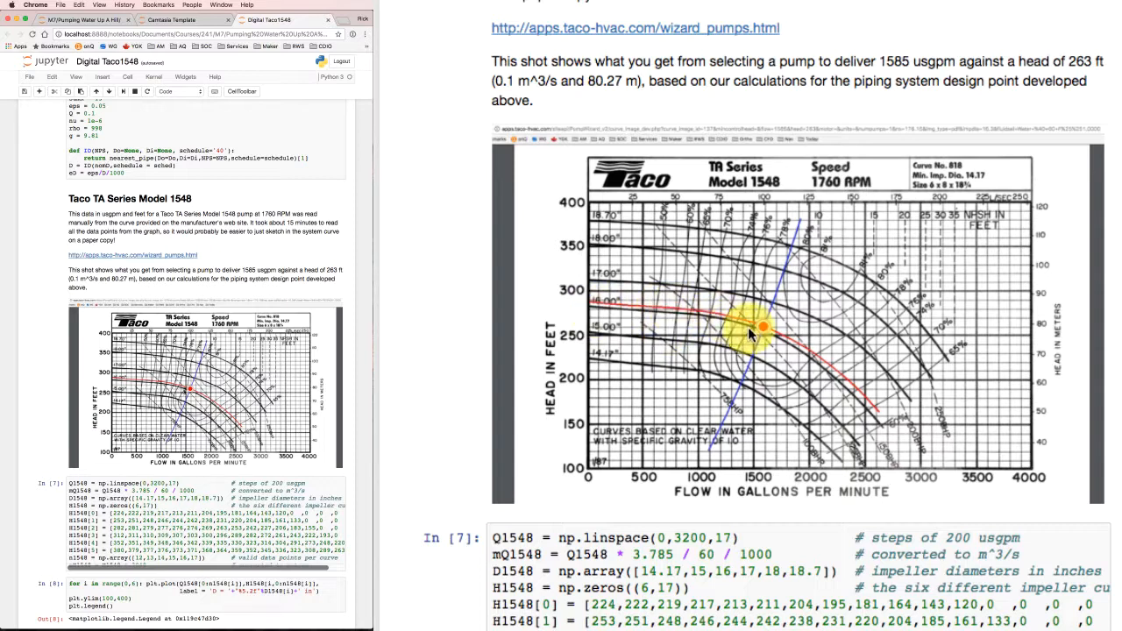
pyautogui.moveTo(775, 355)
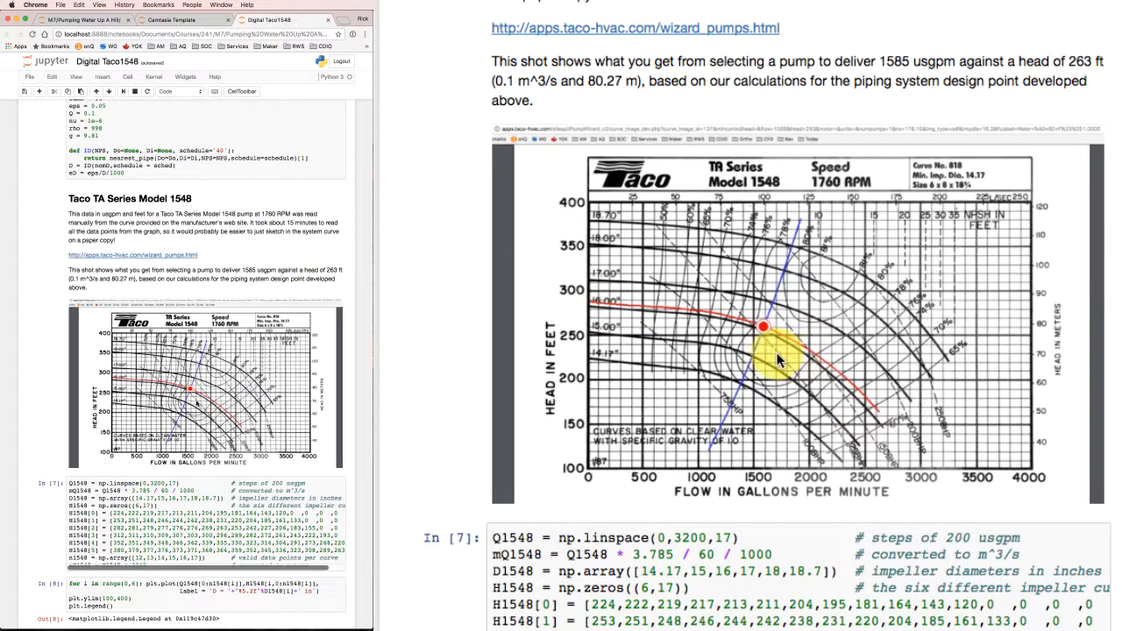
pyautogui.moveTo(715, 361)
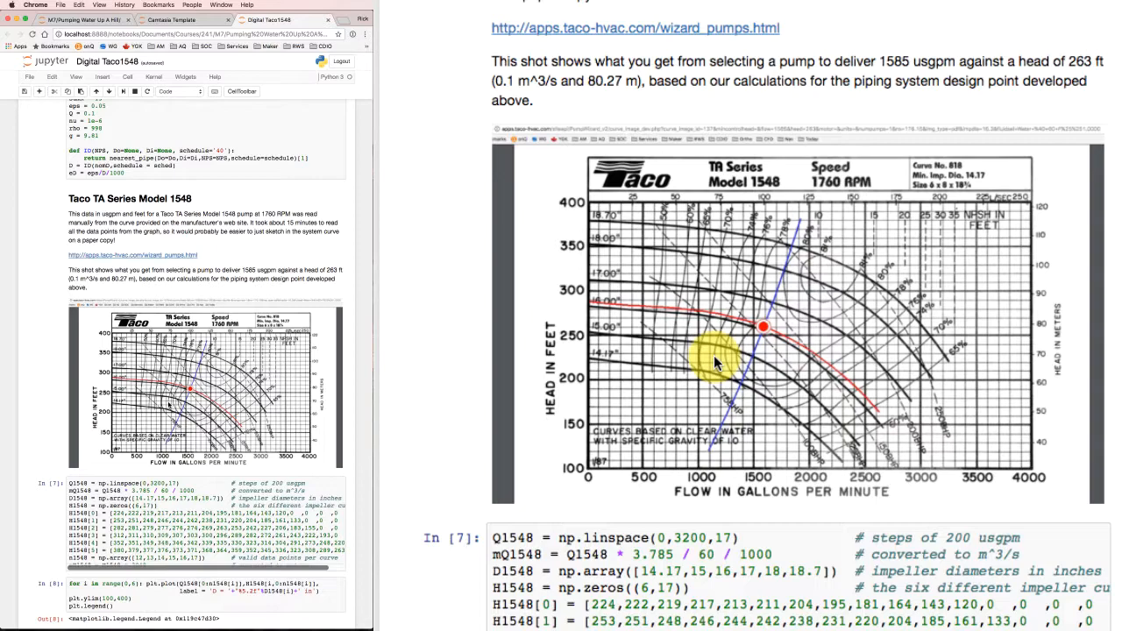
pyautogui.scroll(-3)
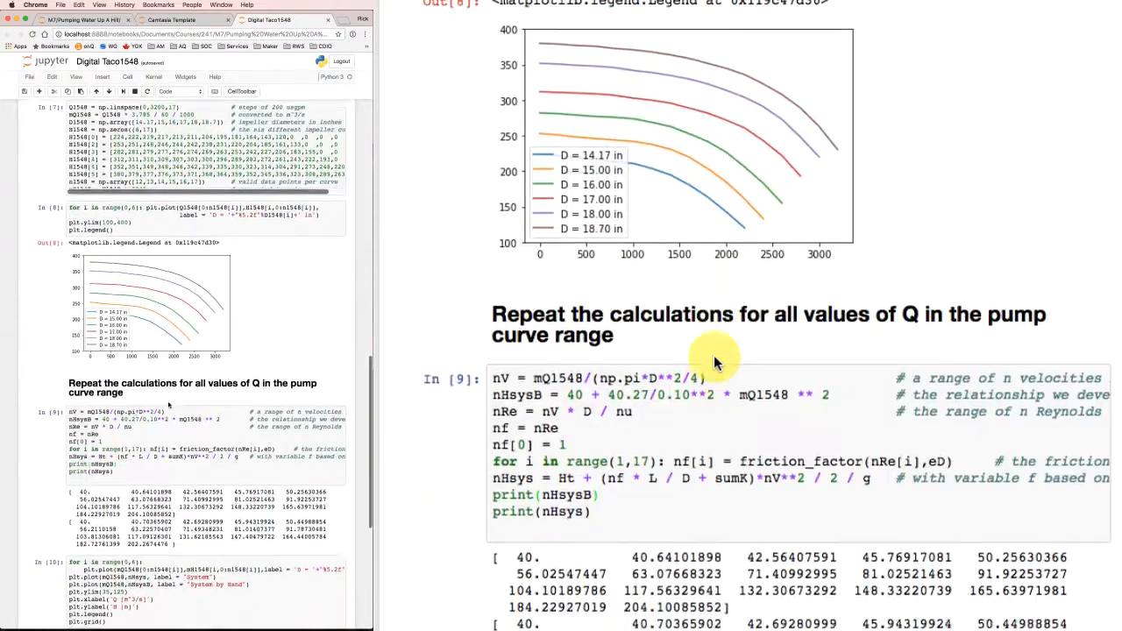
pyautogui.scroll(-3)
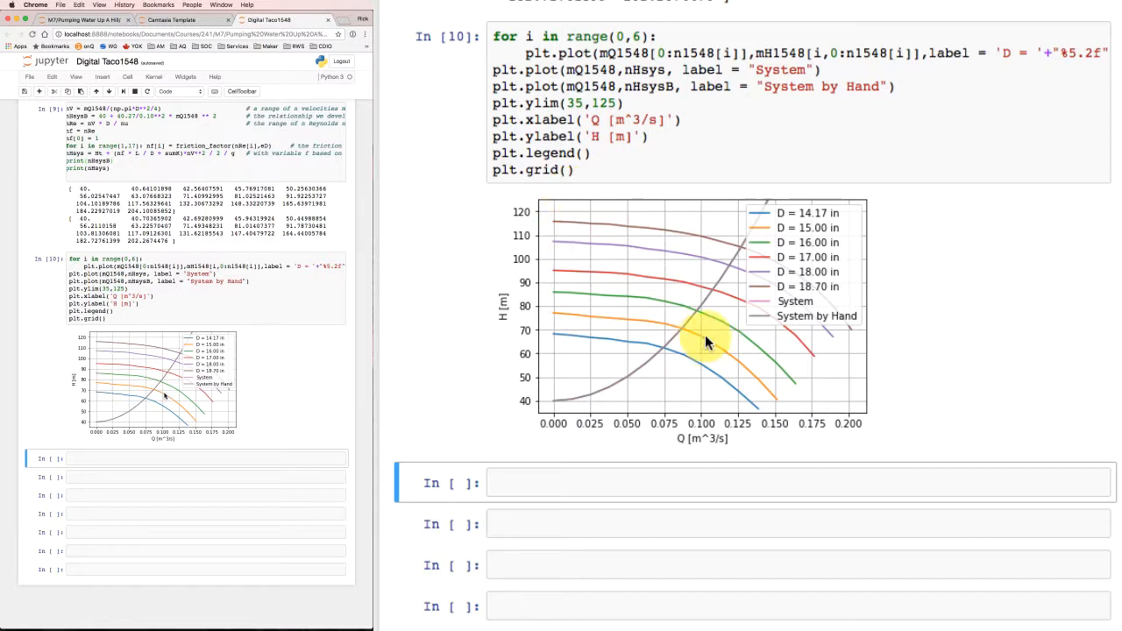
pyautogui.moveTo(699, 318)
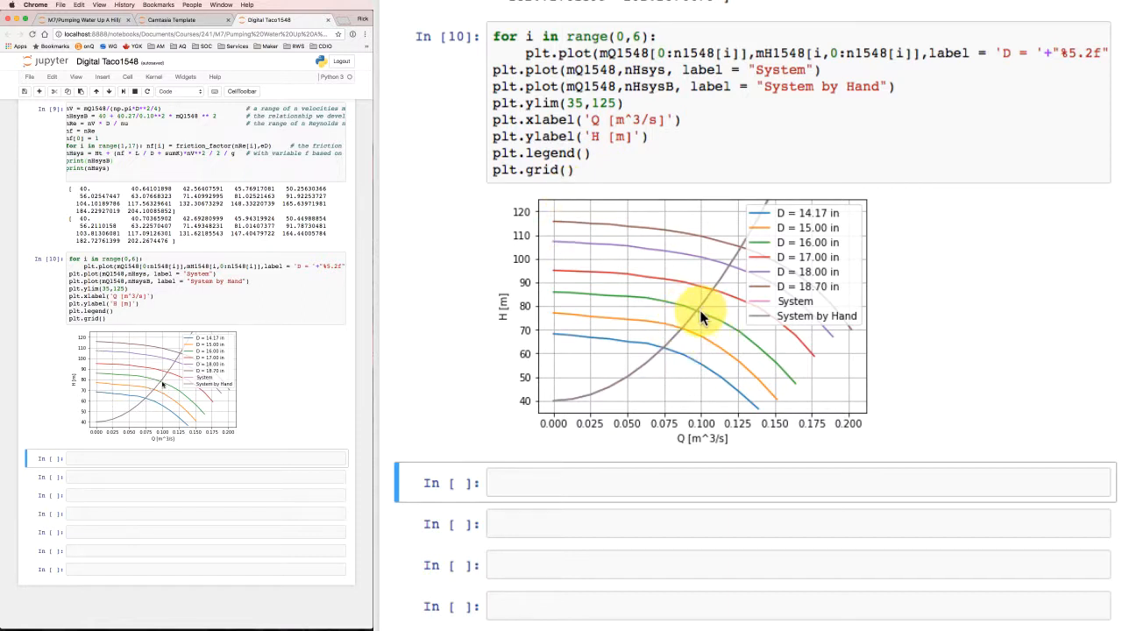
pyautogui.moveTo(828, 133)
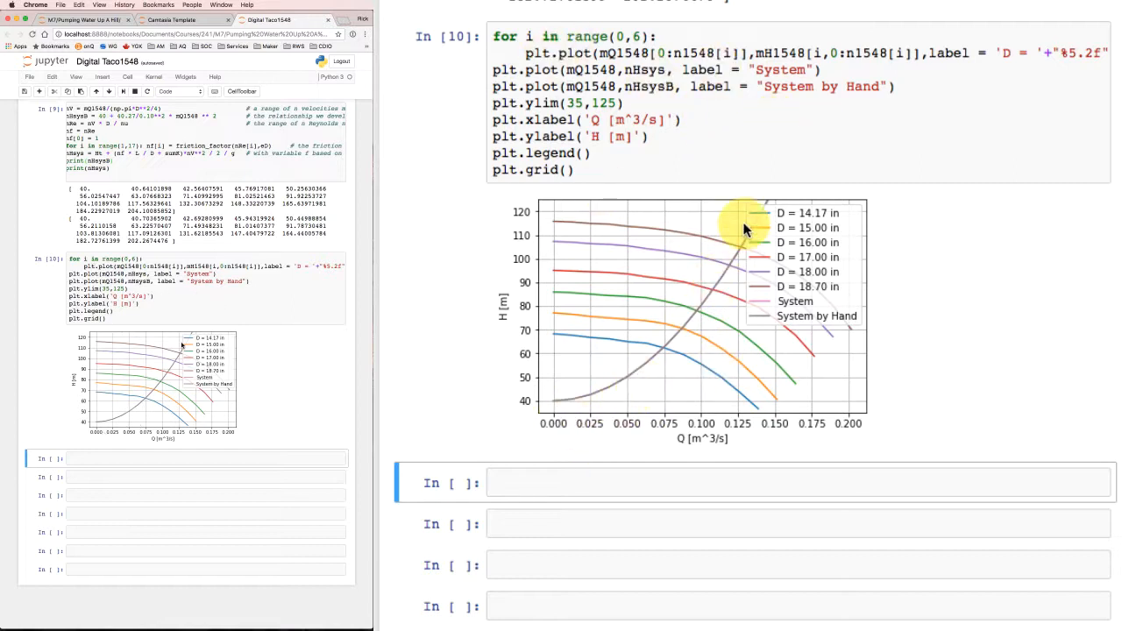
pyautogui.moveTo(956, 287)
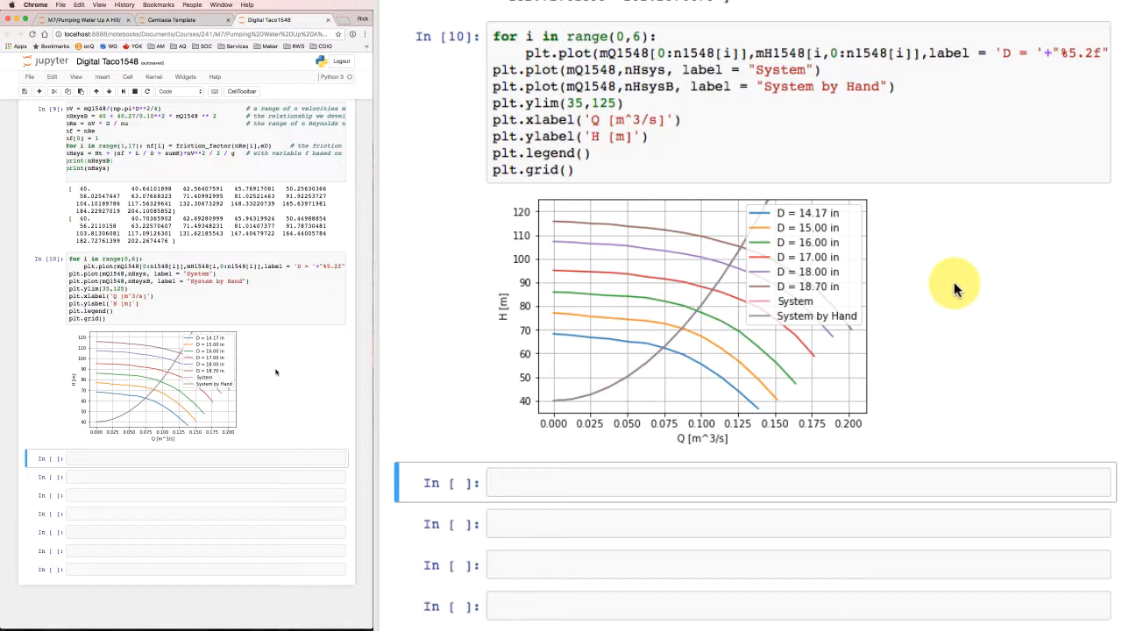
pyautogui.moveTo(666, 375)
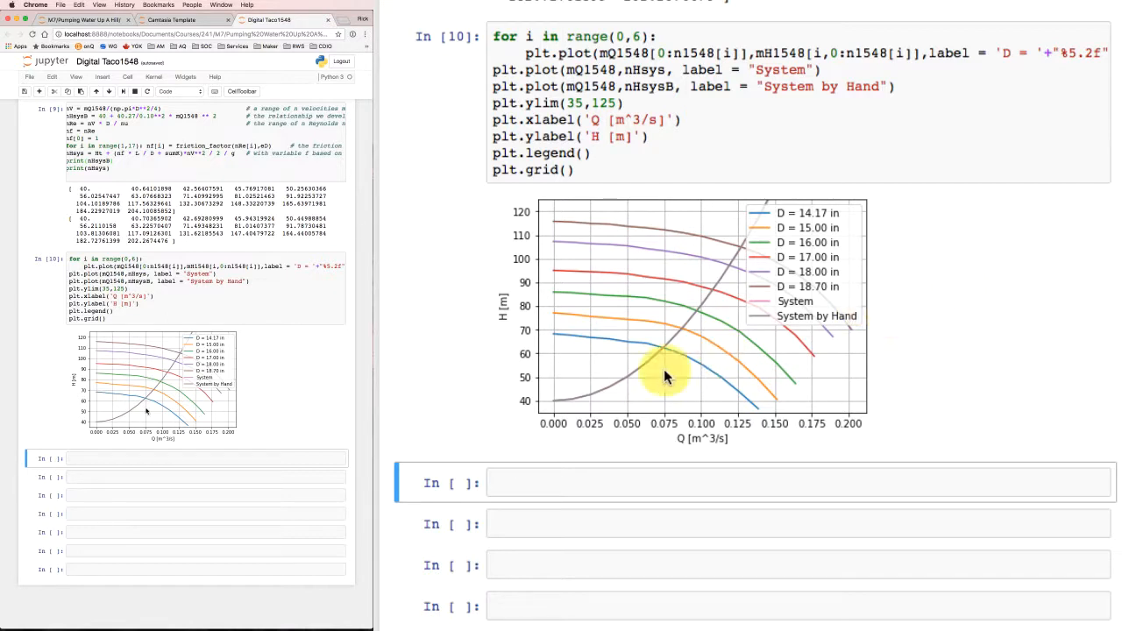
pyautogui.moveTo(675, 283)
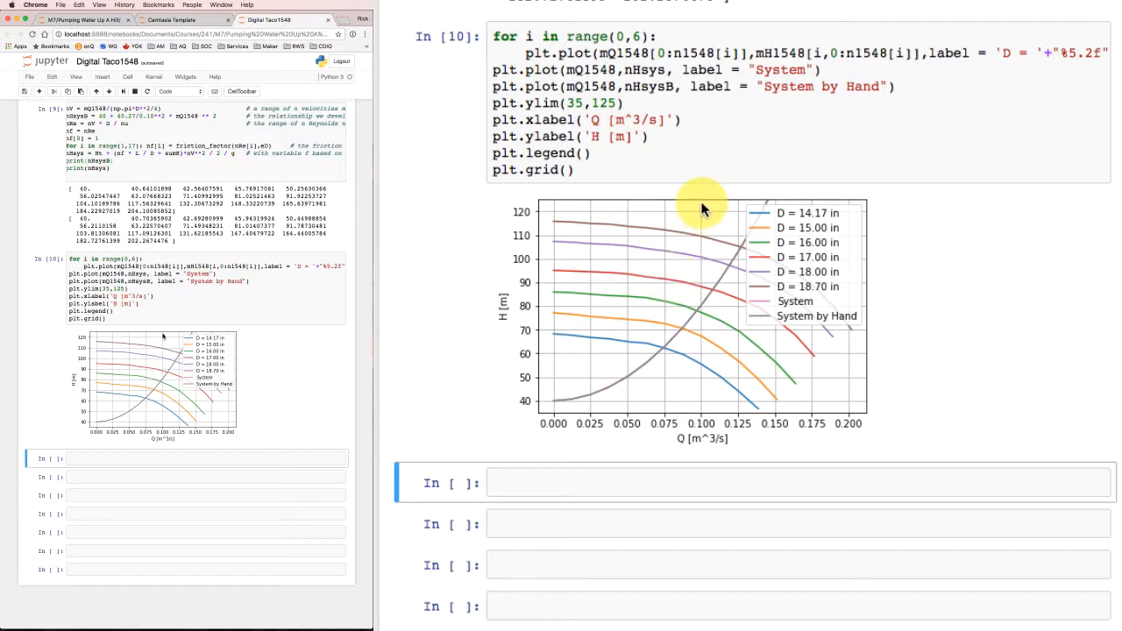
pyautogui.moveTo(714, 296)
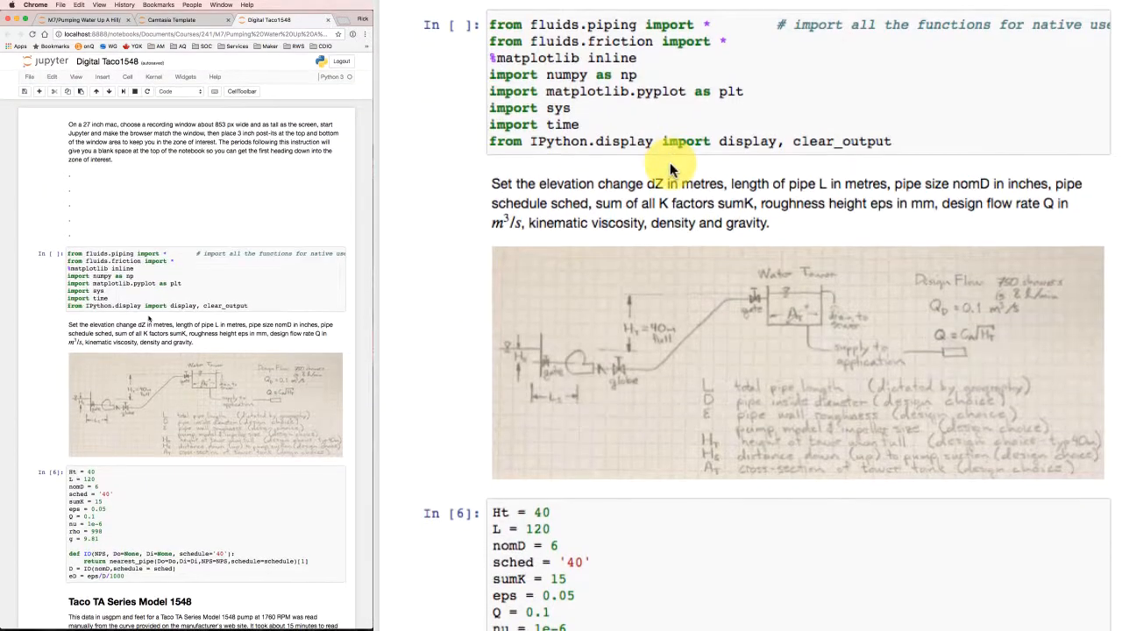
# - Set nomD to 8 and move down through the pump data and system-head cells
pyautogui.scroll(-3)
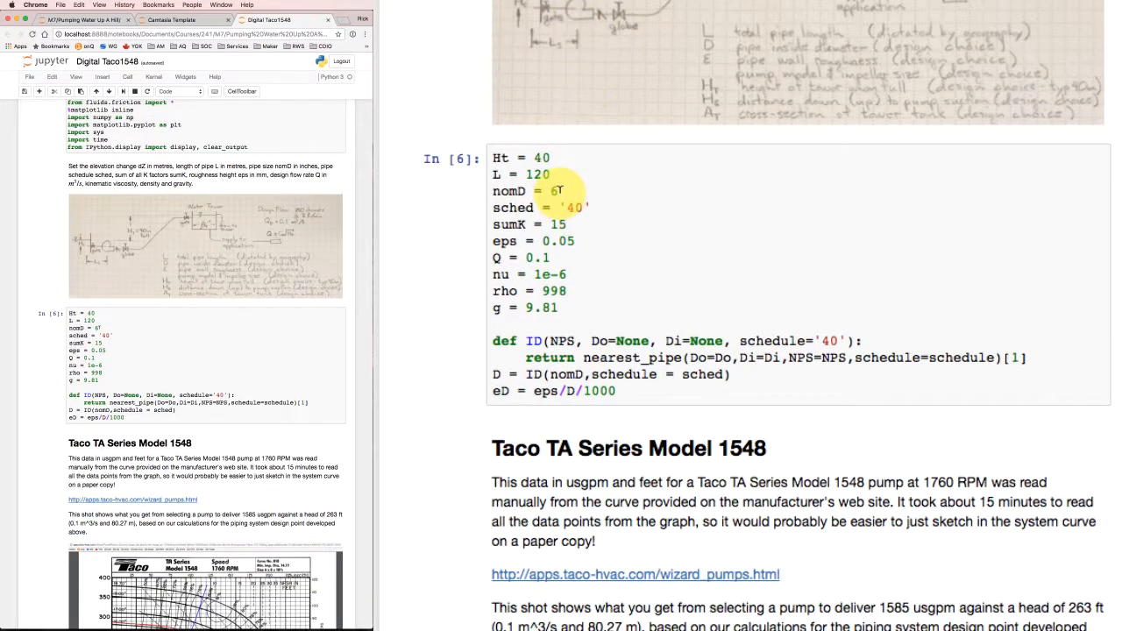
pyautogui.write('8')
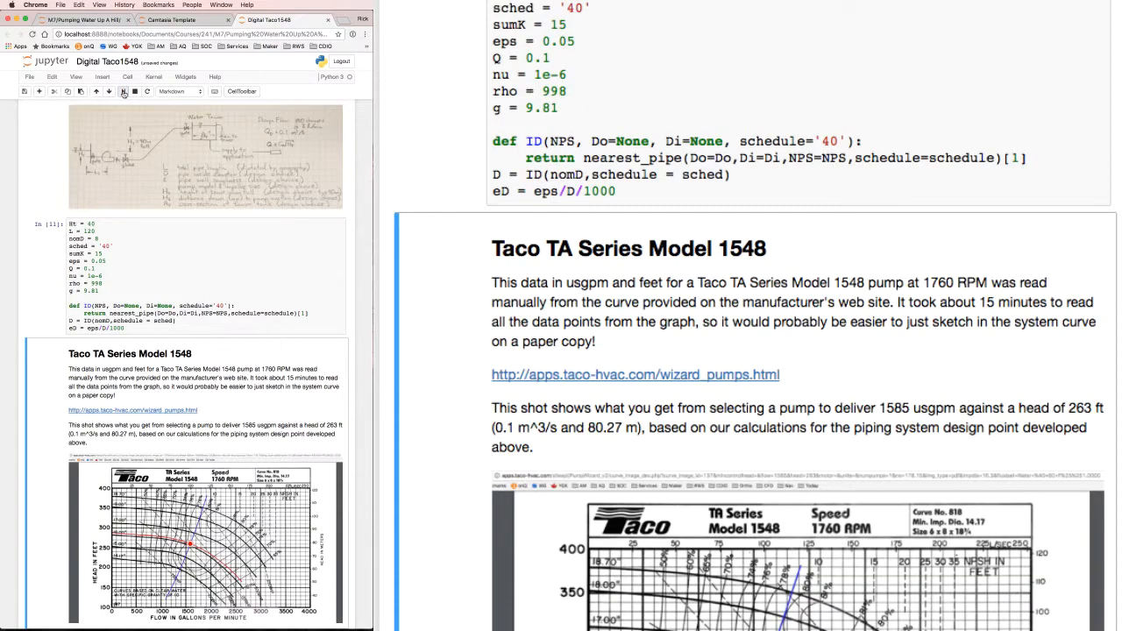
pyautogui.scroll(-3)
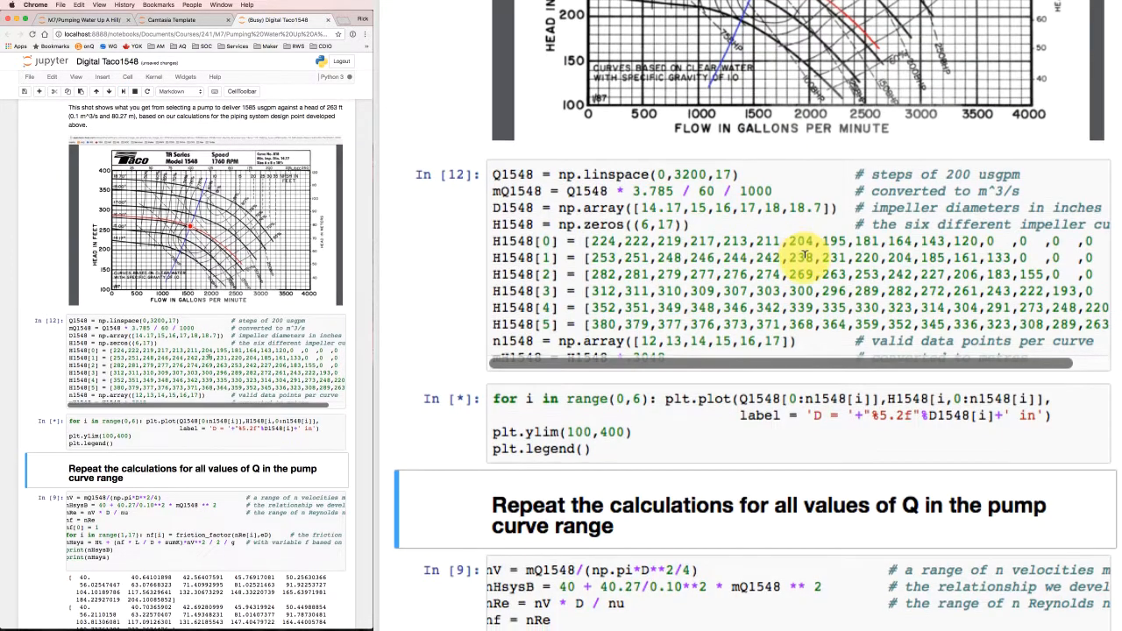
pyautogui.scroll(-3)
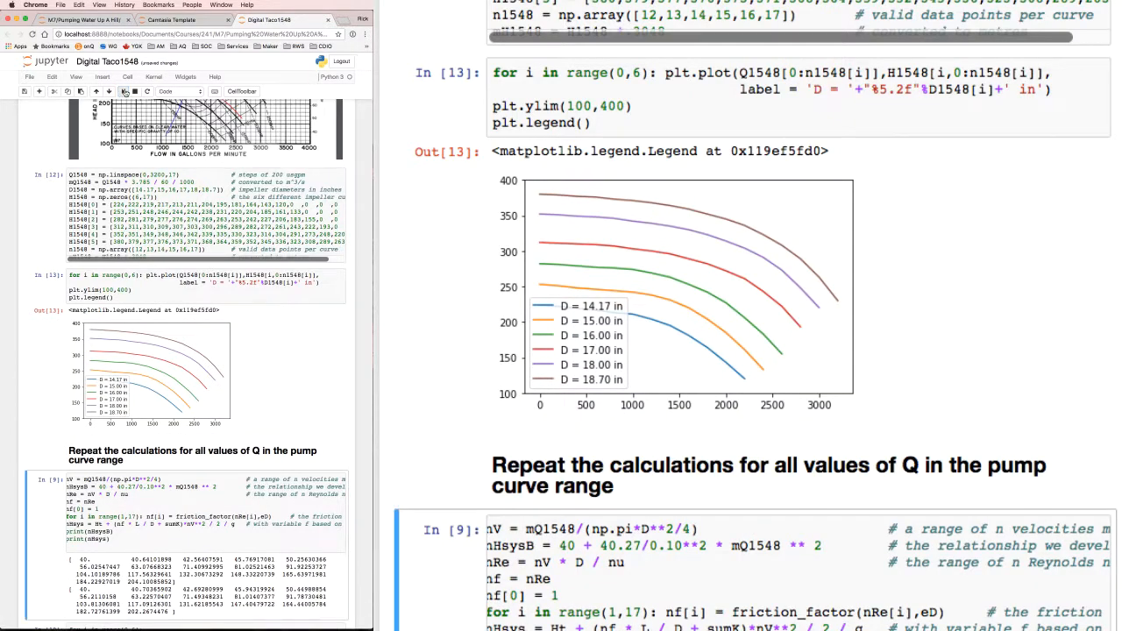
pyautogui.scroll(-3)
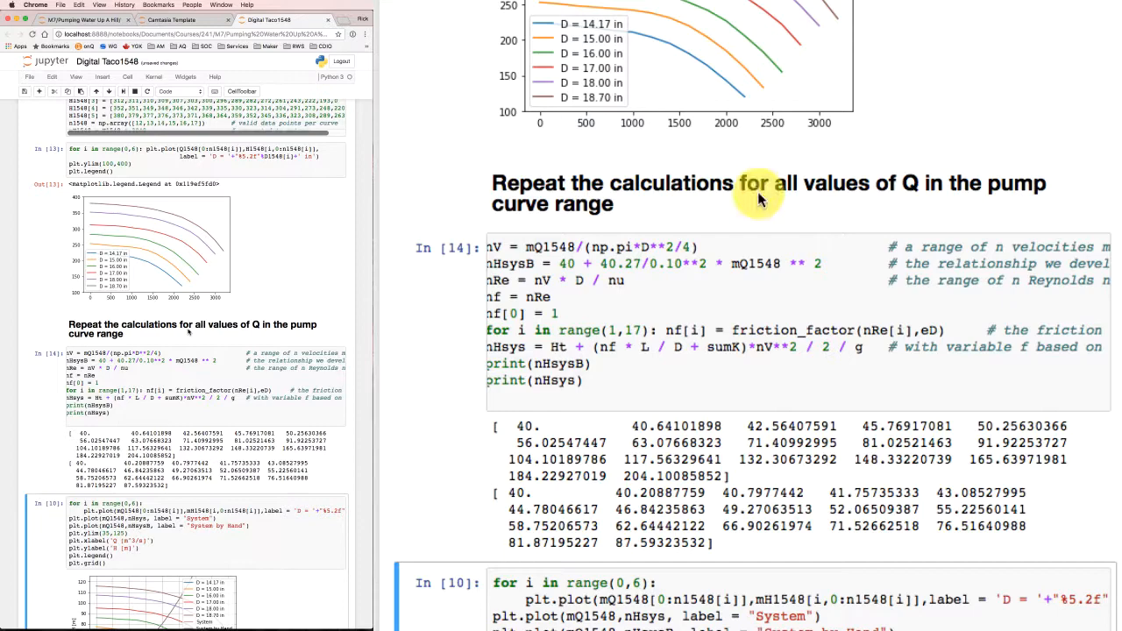
pyautogui.scroll(-3)
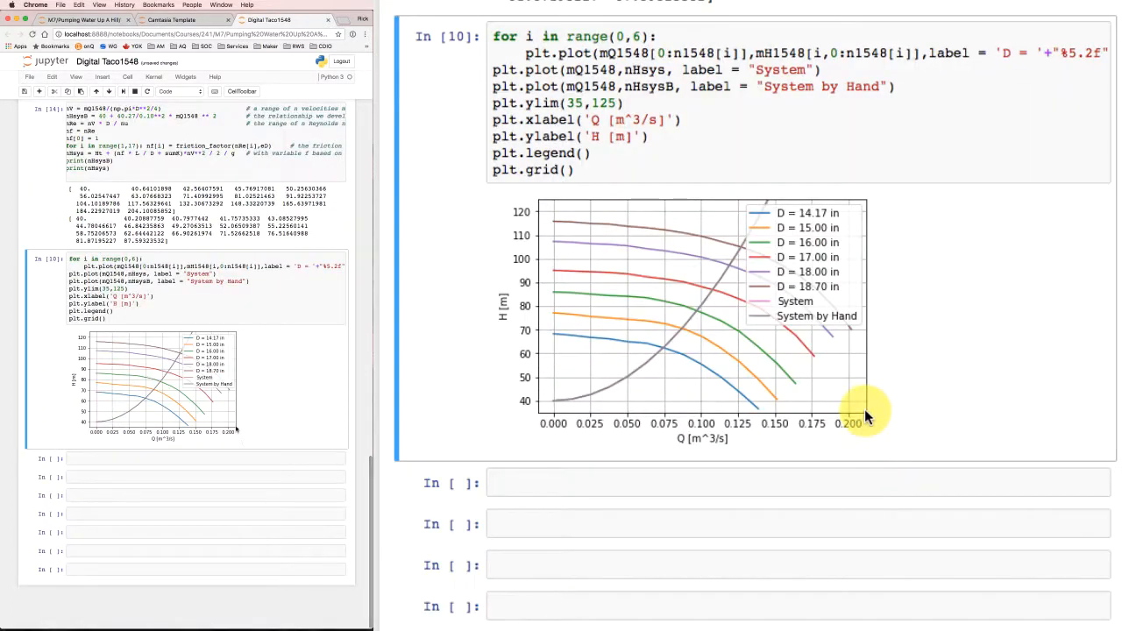
pyautogui.moveTo(1008, 421)
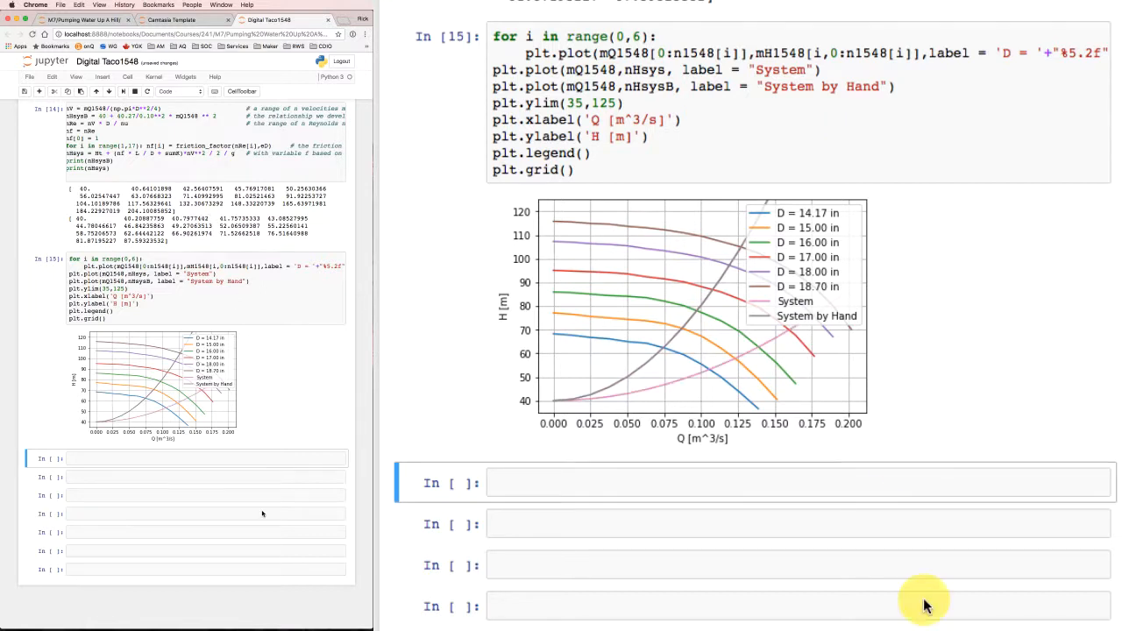
pyautogui.moveTo(618, 382)
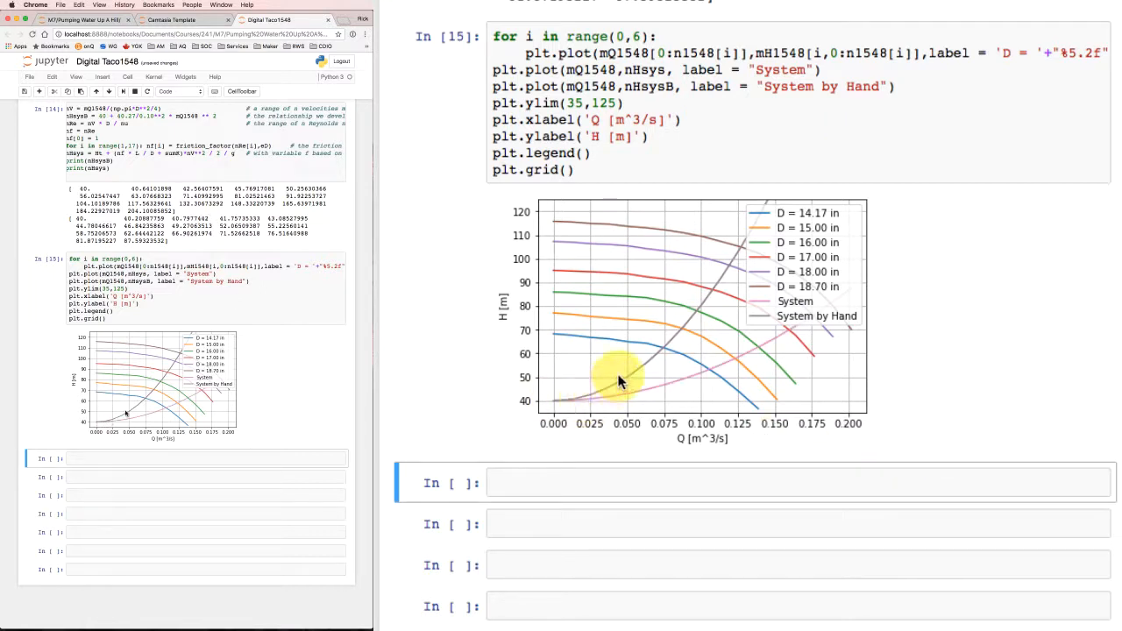
pyautogui.moveTo(762, 211)
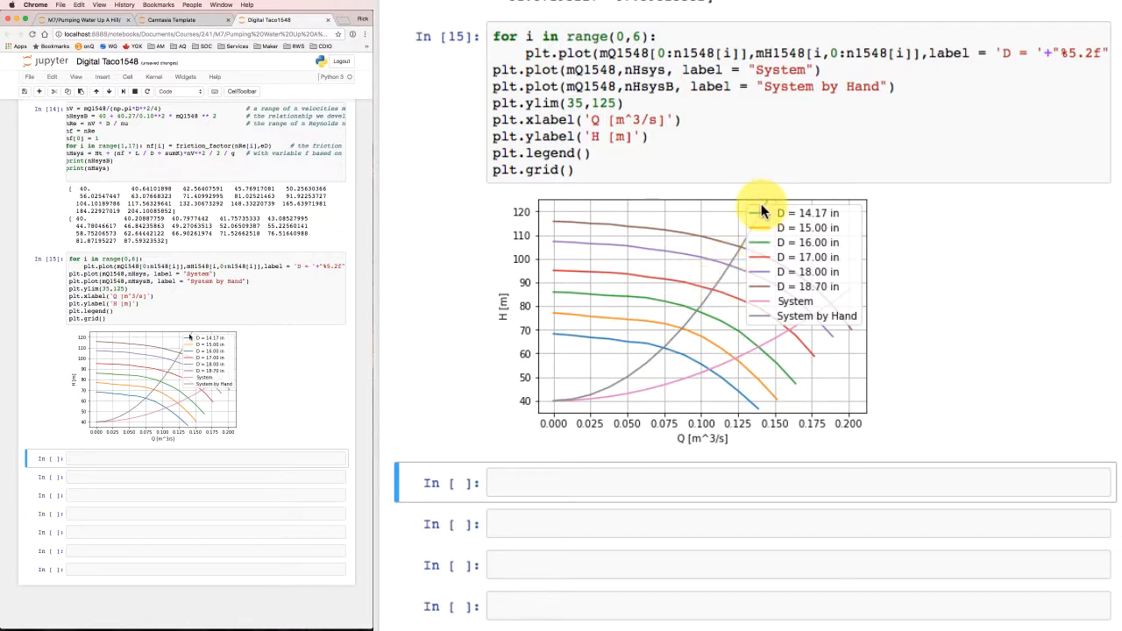
pyautogui.moveTo(592, 400)
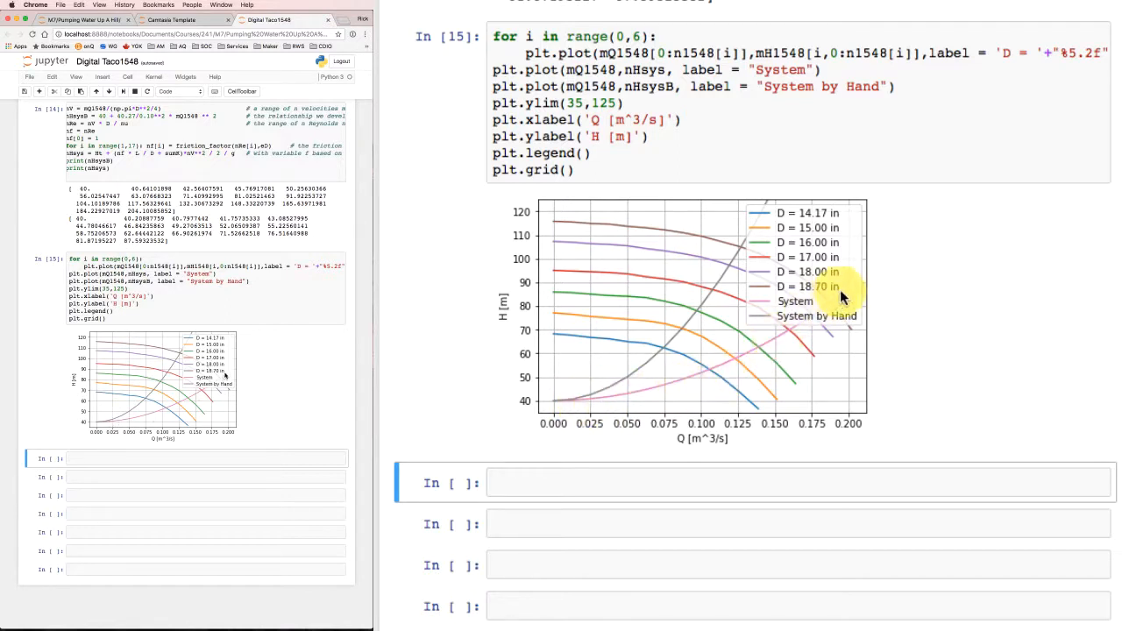
pyautogui.moveTo(784, 331)
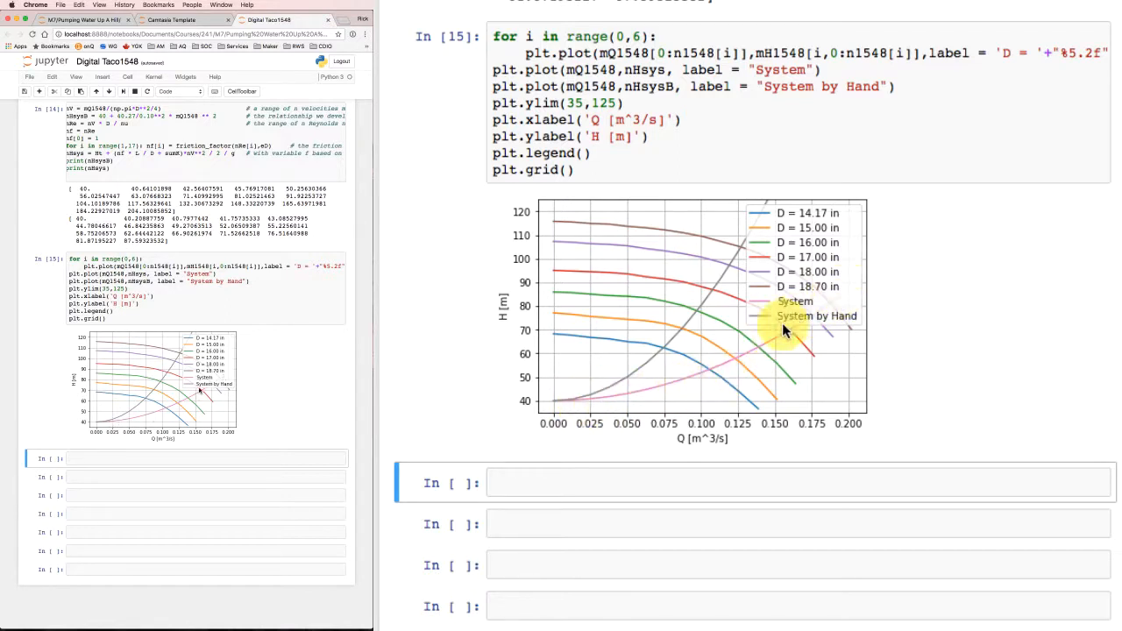
pyautogui.moveTo(845, 307)
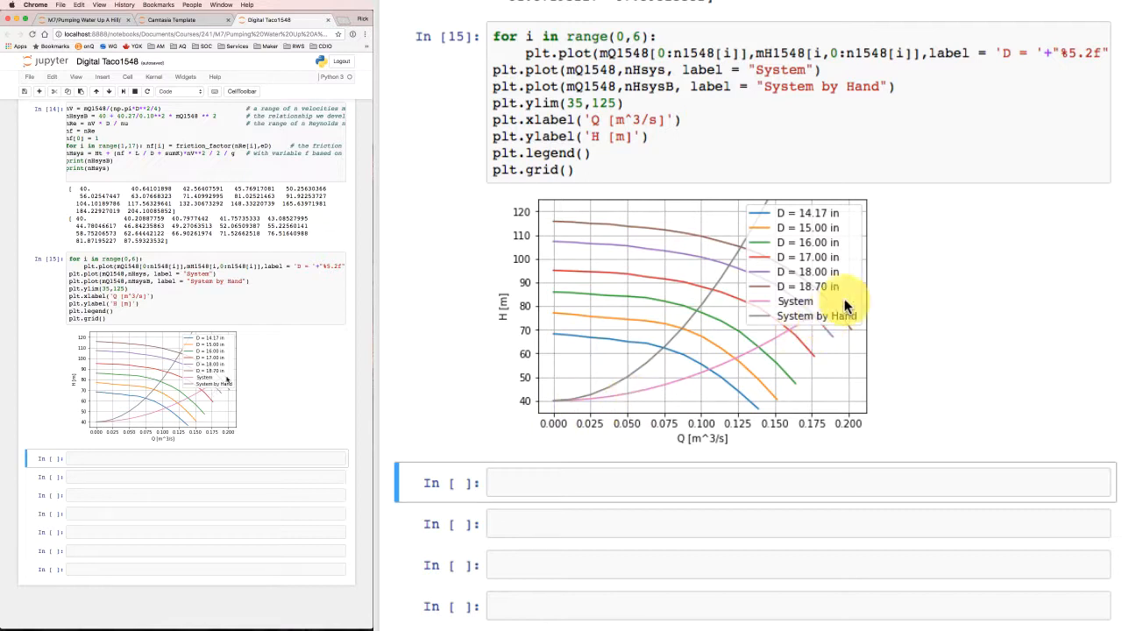
pyautogui.moveTo(849, 296)
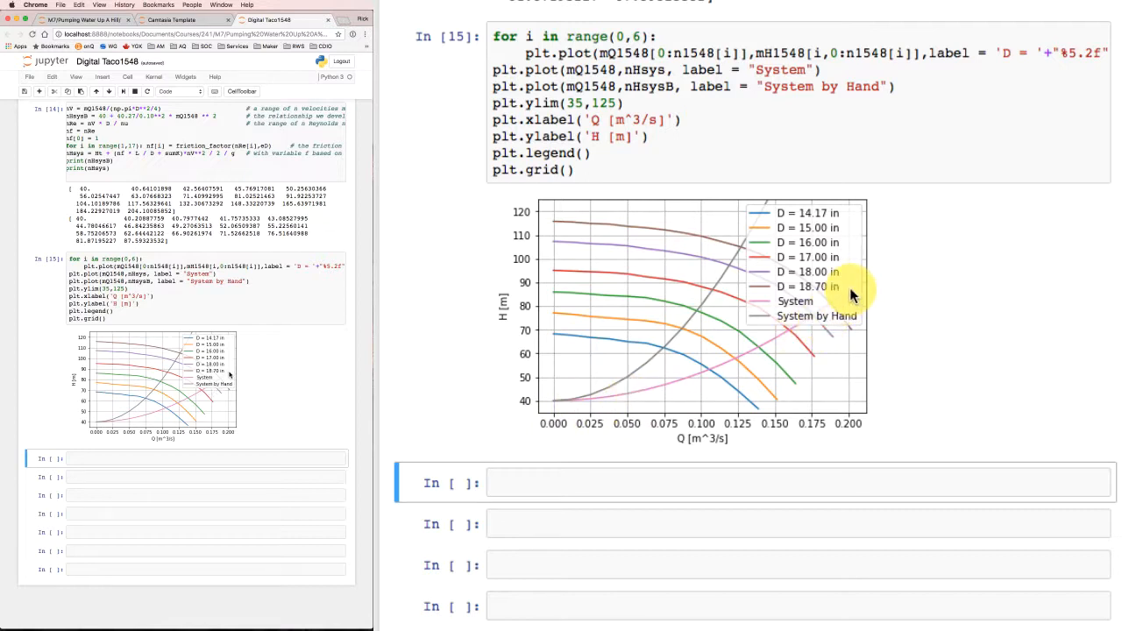
pyautogui.moveTo(544, 314)
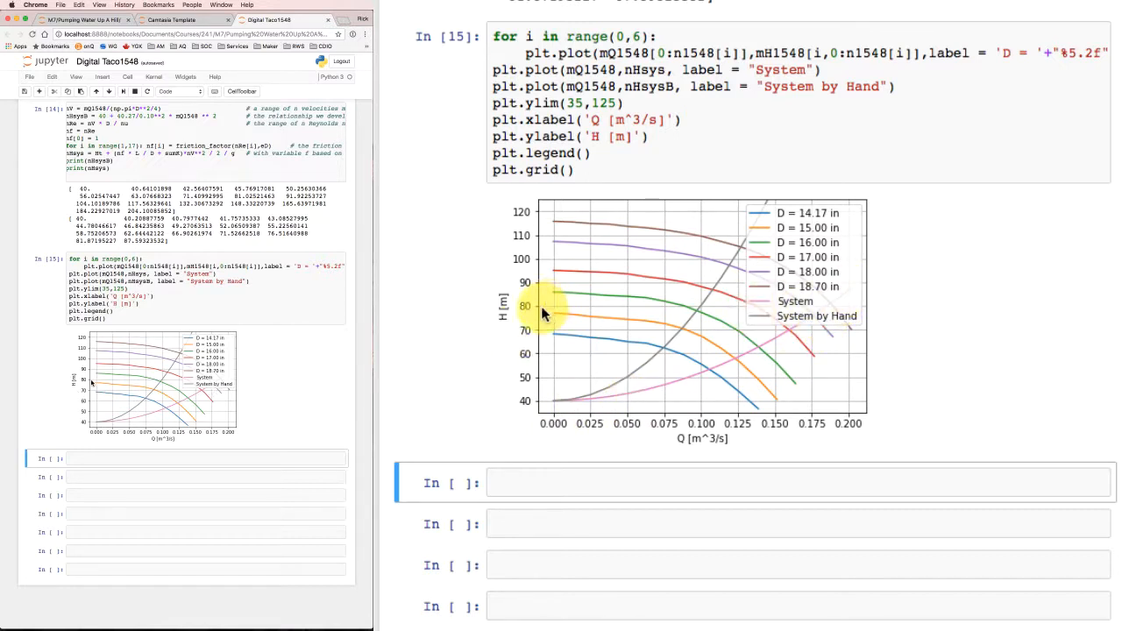
pyautogui.moveTo(719, 314)
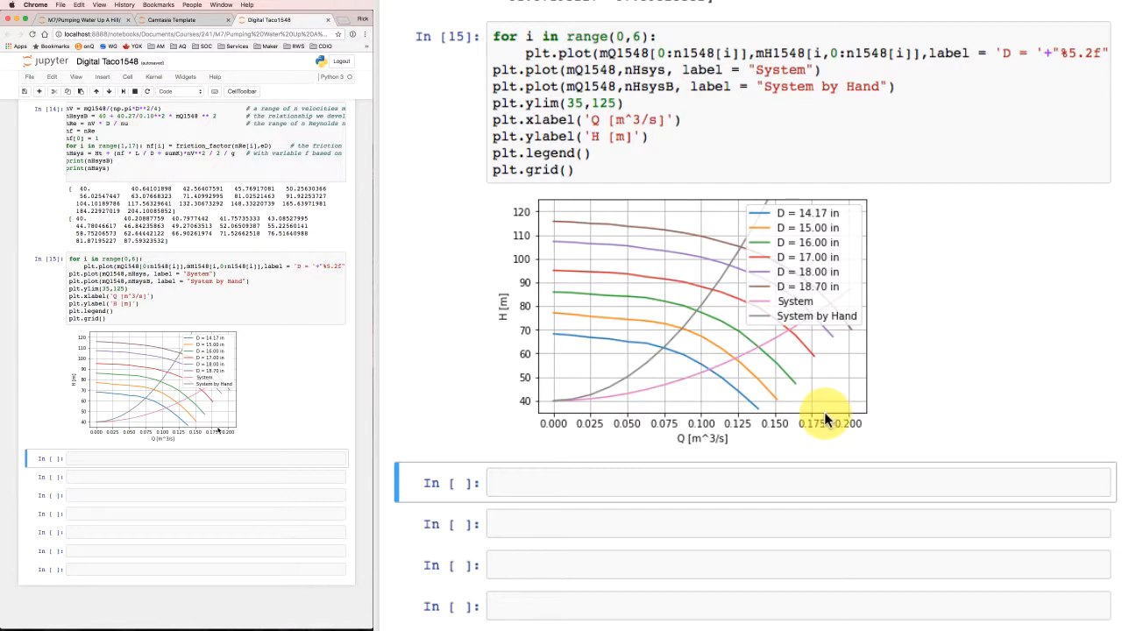
pyautogui.moveTo(552, 408)
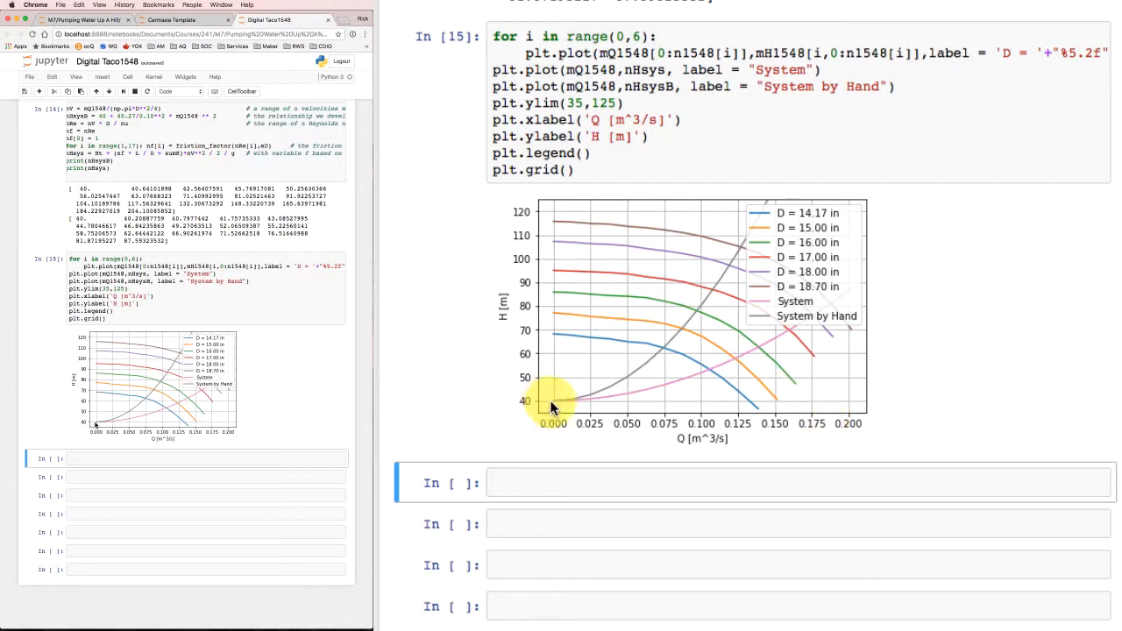
pyautogui.moveTo(749, 357)
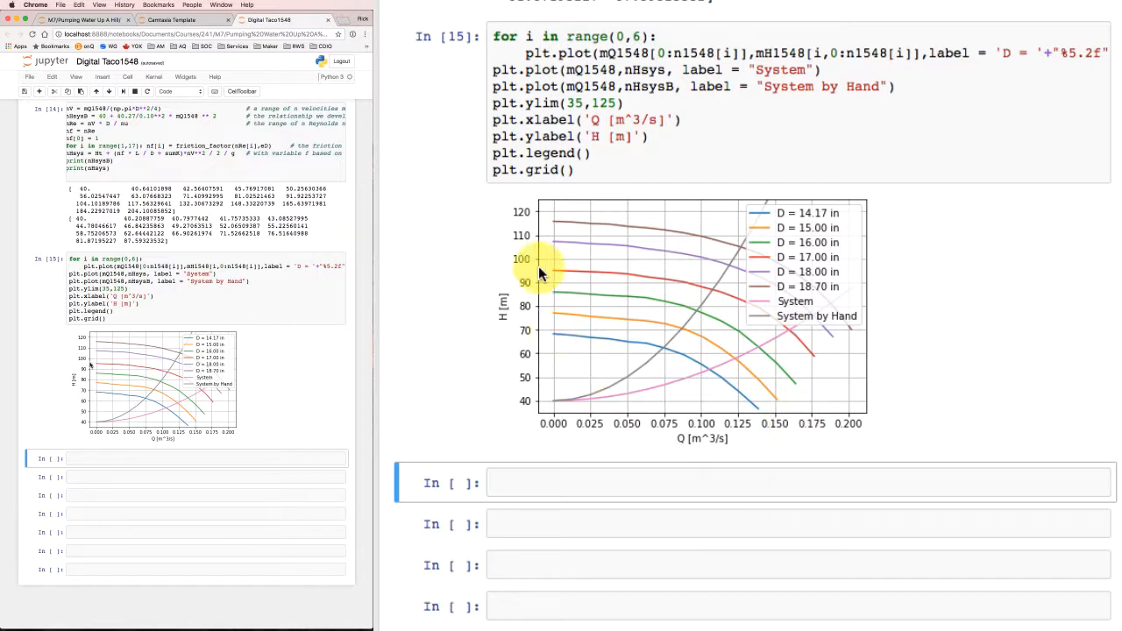
pyautogui.moveTo(668, 304)
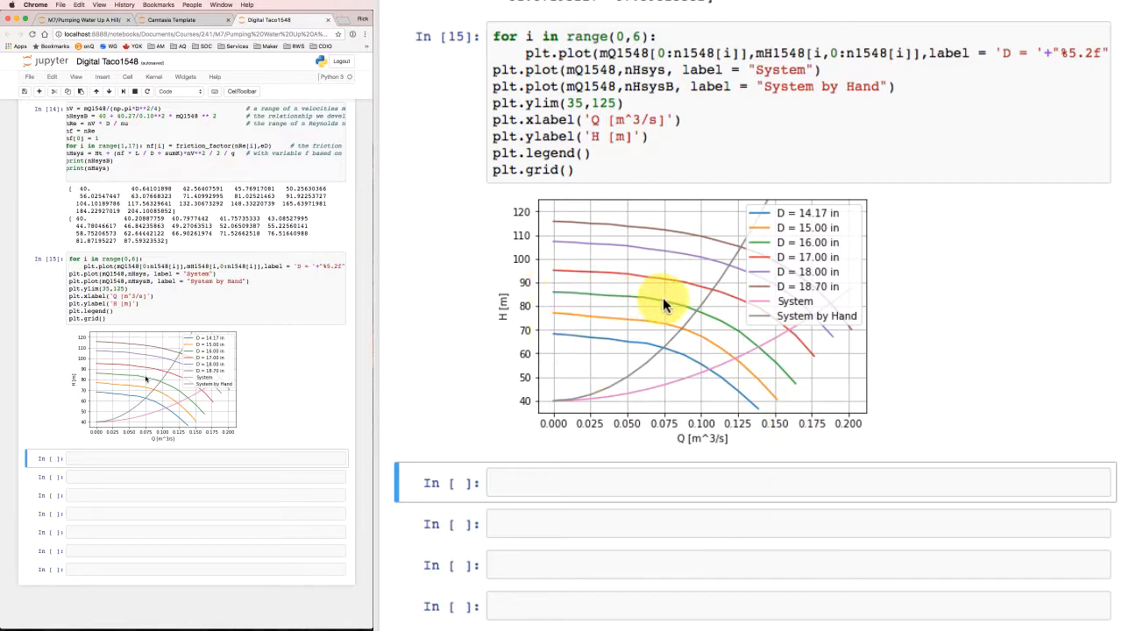
pyautogui.moveTo(697, 318)
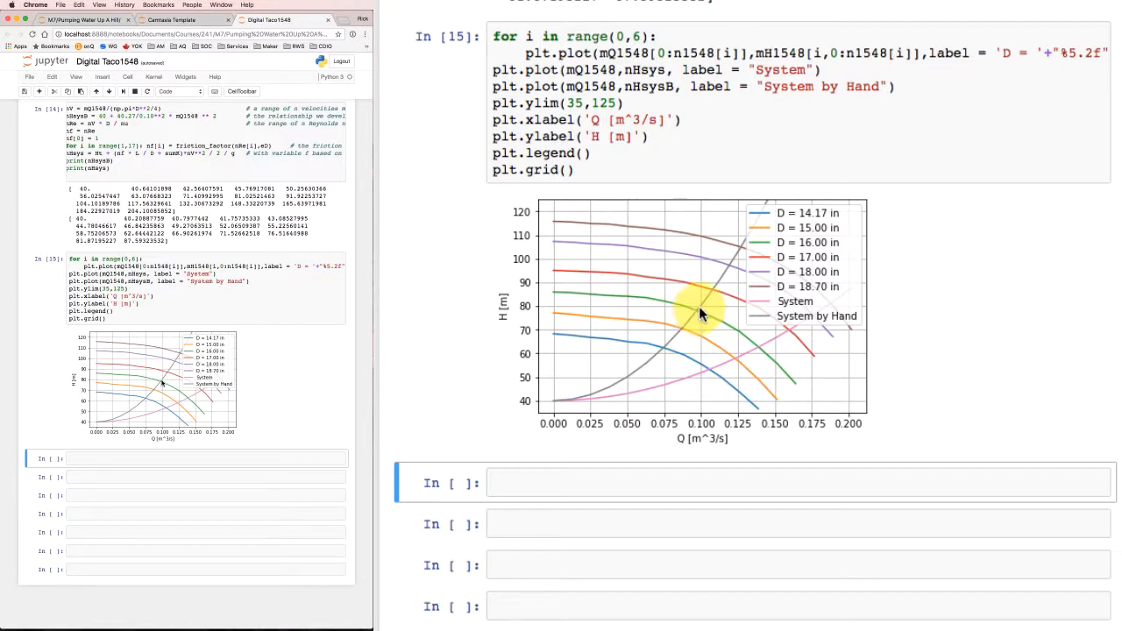
pyautogui.moveTo(761, 358)
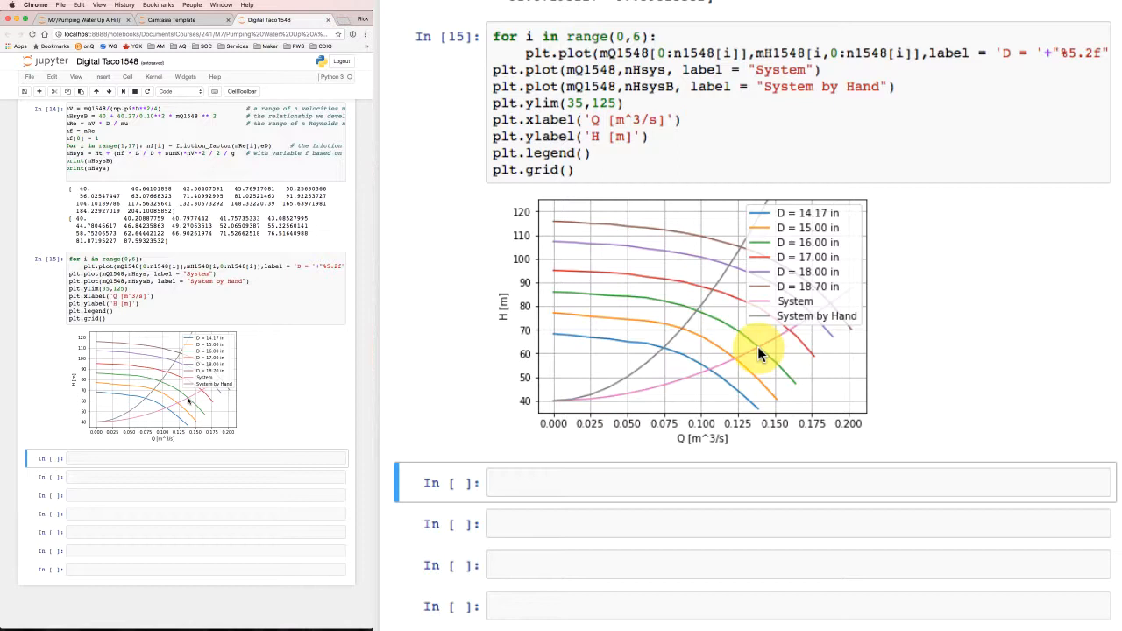
pyautogui.moveTo(732, 331)
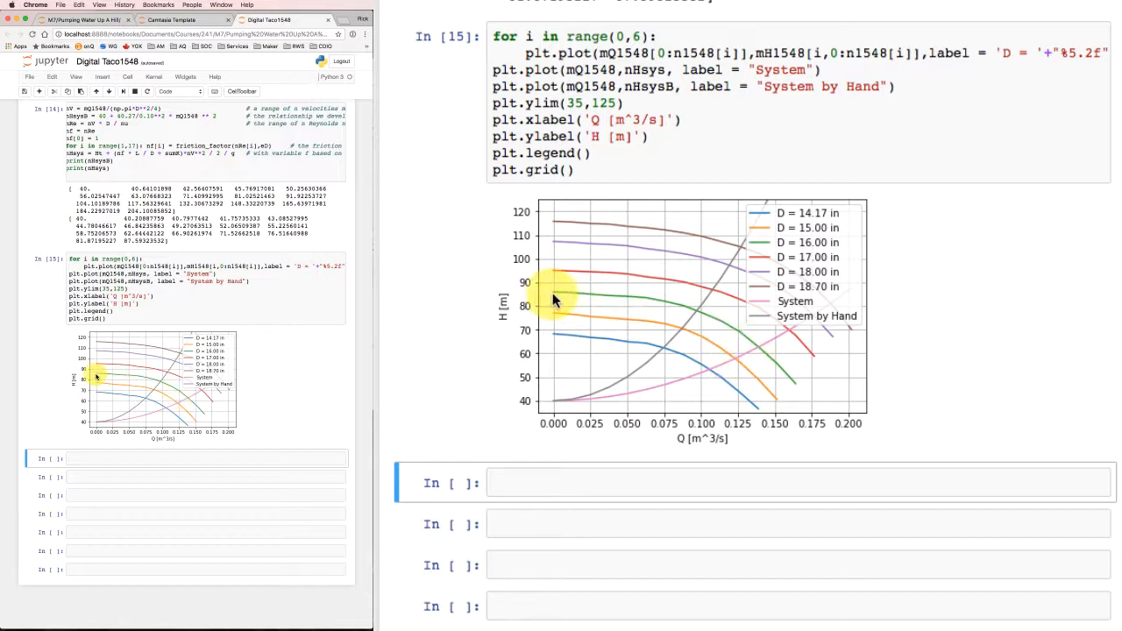
pyautogui.moveTo(780, 366)
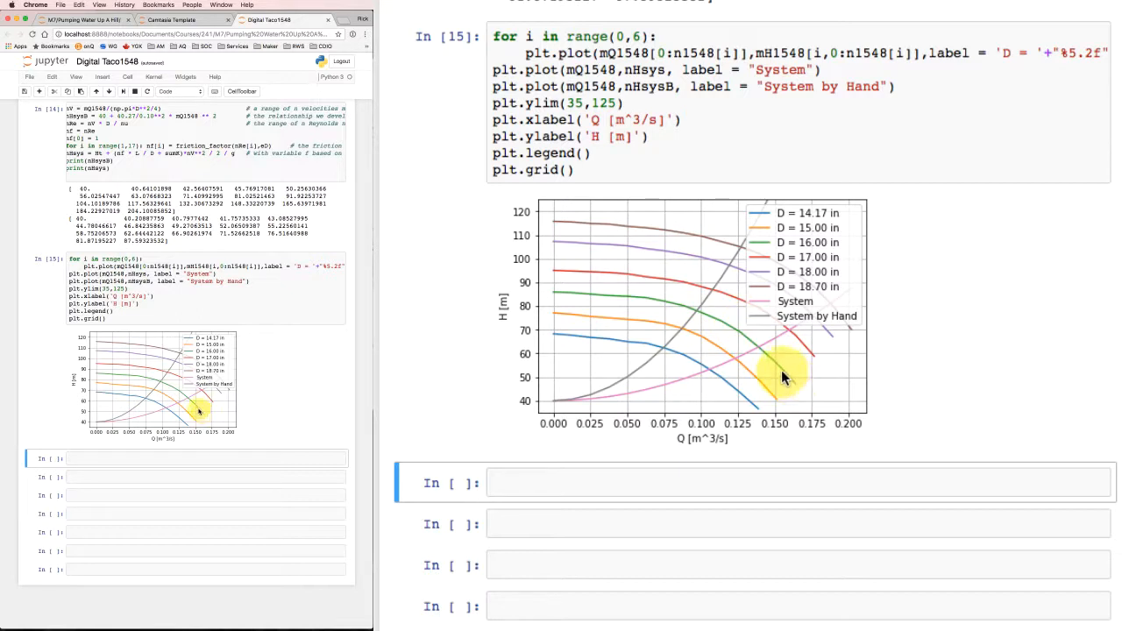
pyautogui.moveTo(712, 375)
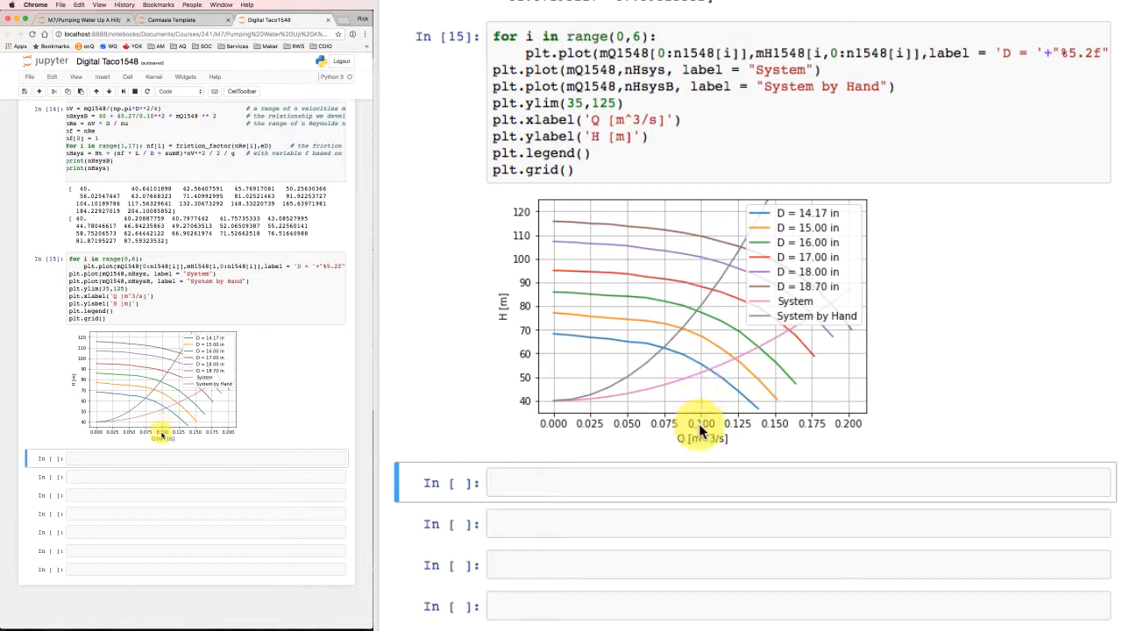
pyautogui.moveTo(706, 429)
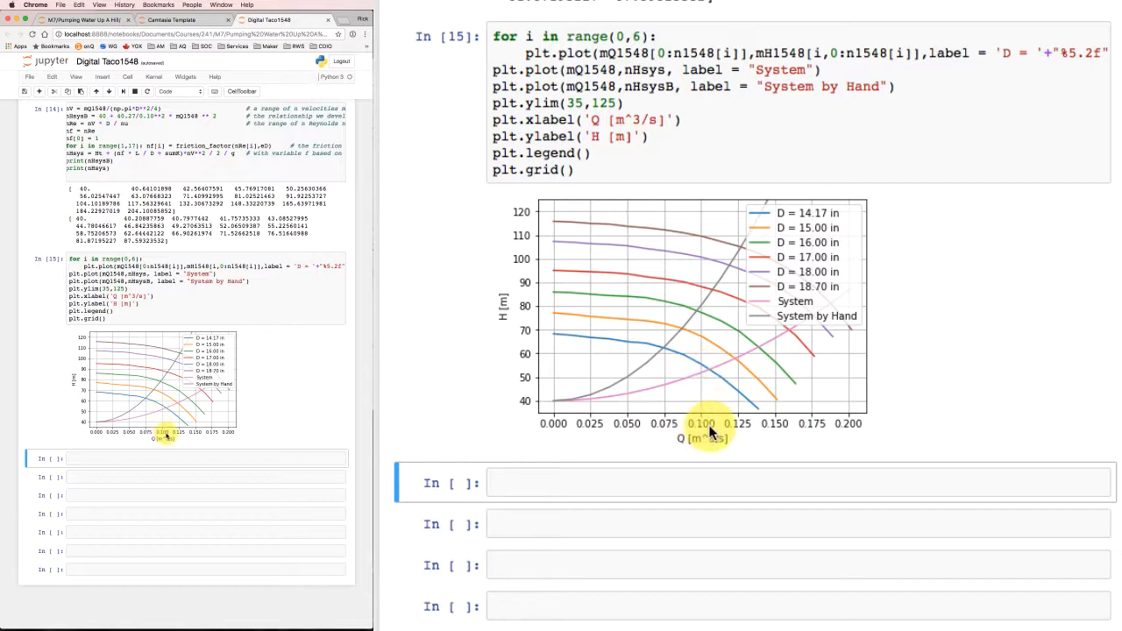
pyautogui.moveTo(710, 377)
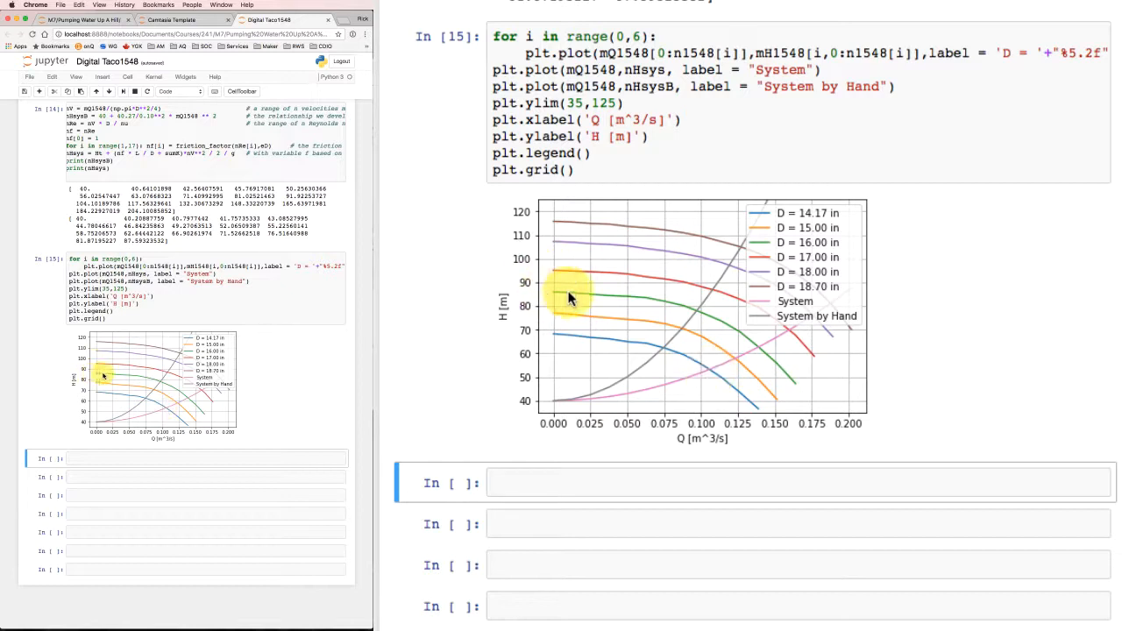
pyautogui.moveTo(697, 386)
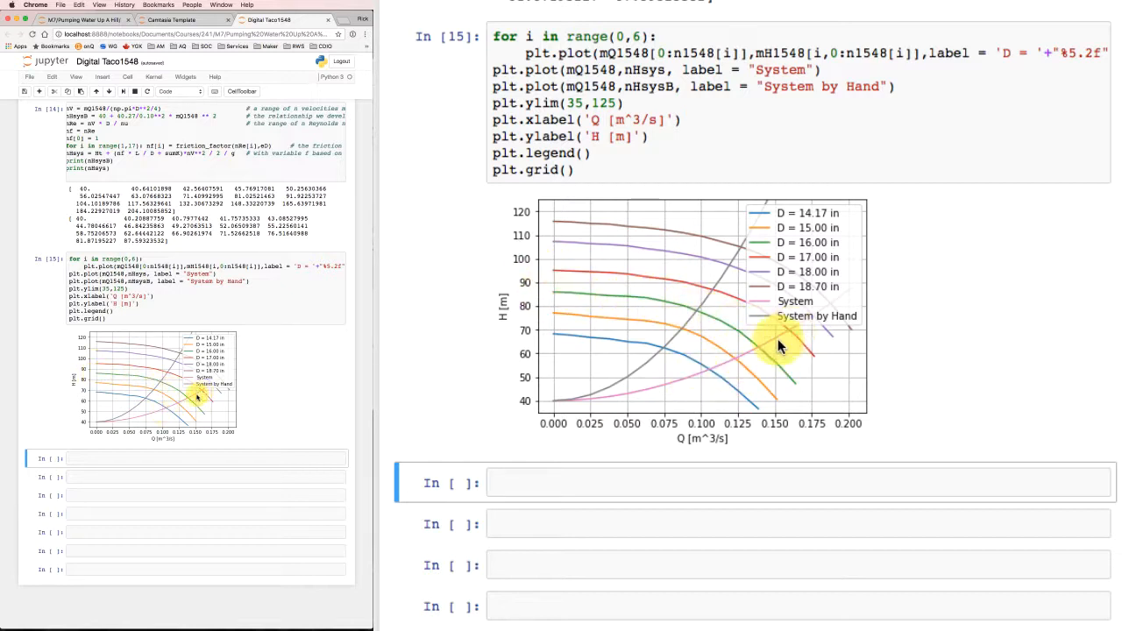
pyautogui.moveTo(767, 346)
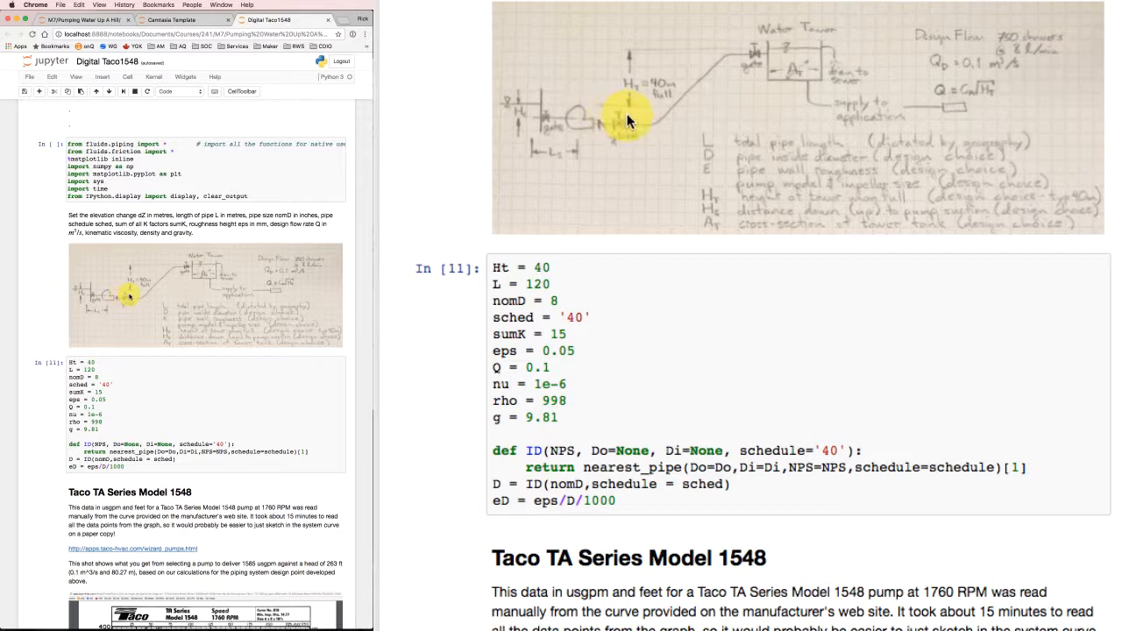
pyautogui.moveTo(745, 59)
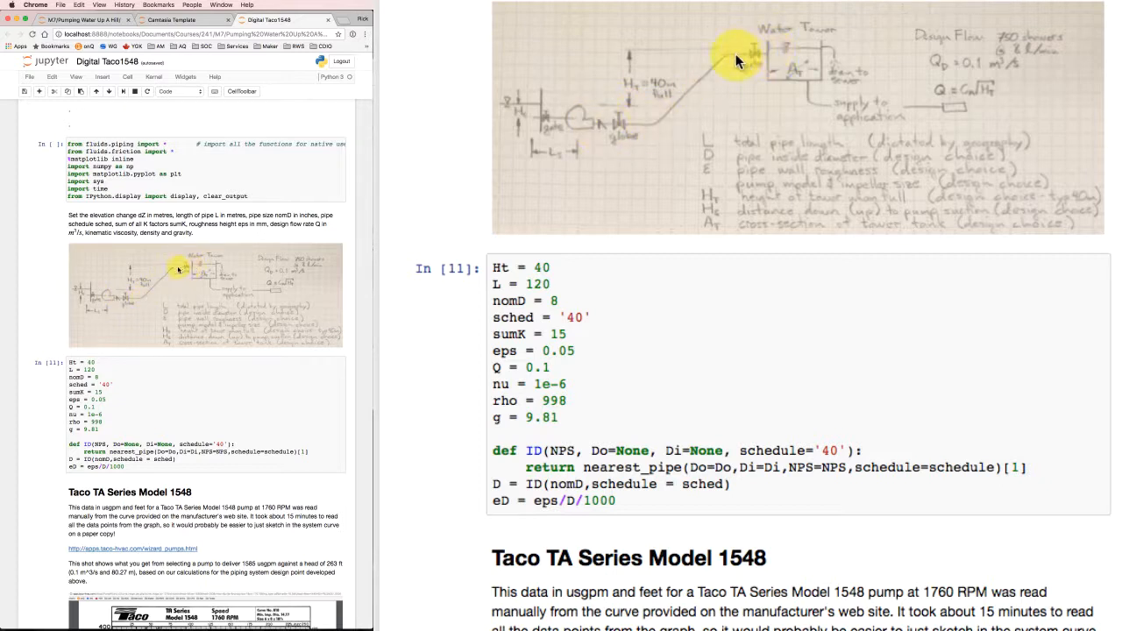
pyautogui.moveTo(622, 130)
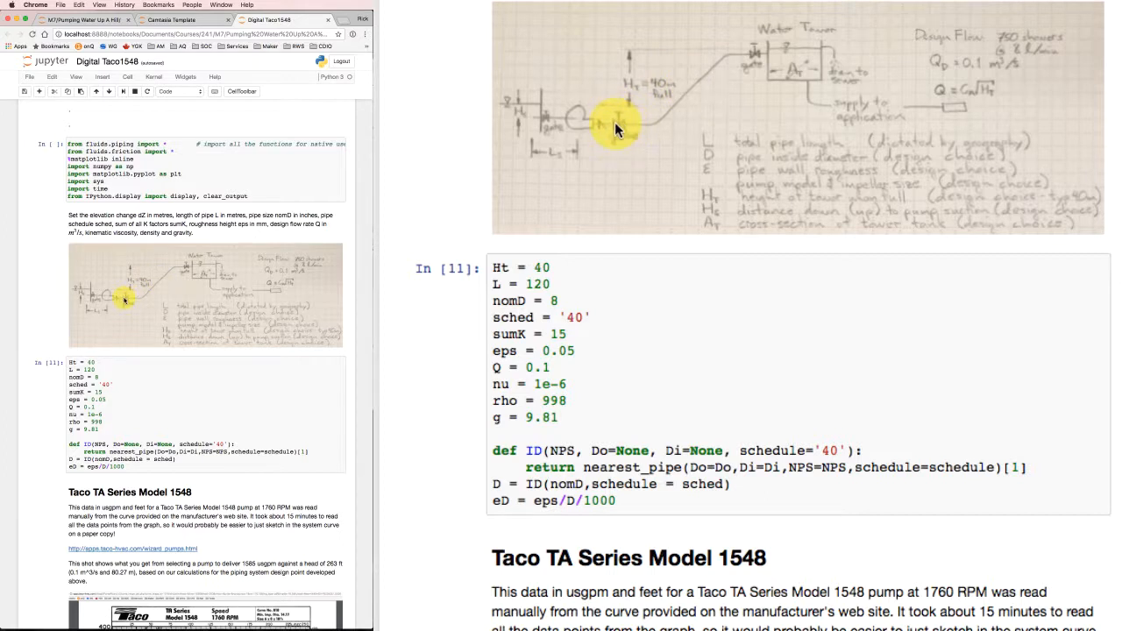
pyautogui.moveTo(587, 118)
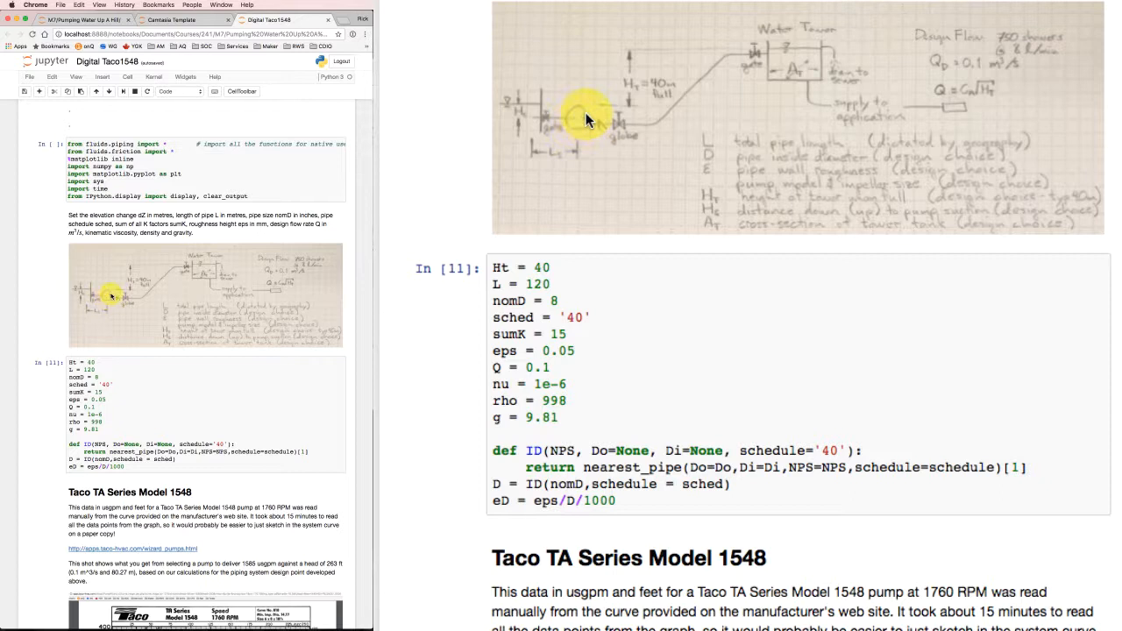
pyautogui.moveTo(650, 289)
pyautogui.write('2')
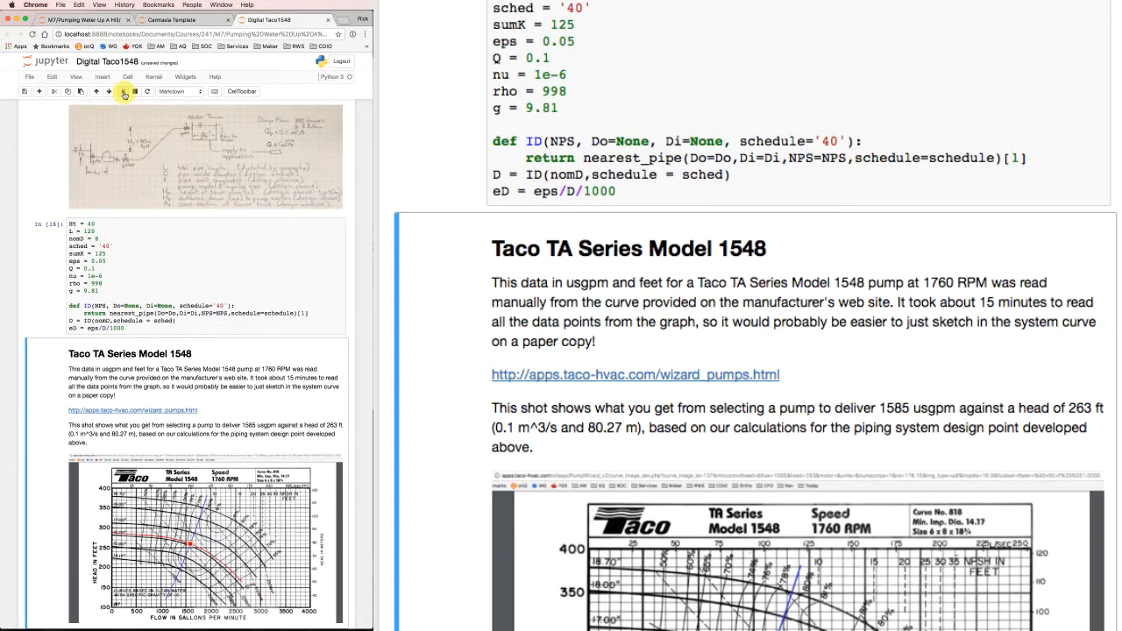
# - Scroll past the updated head arrays to the combined pump and system curve plot cell
pyautogui.scroll(-3)
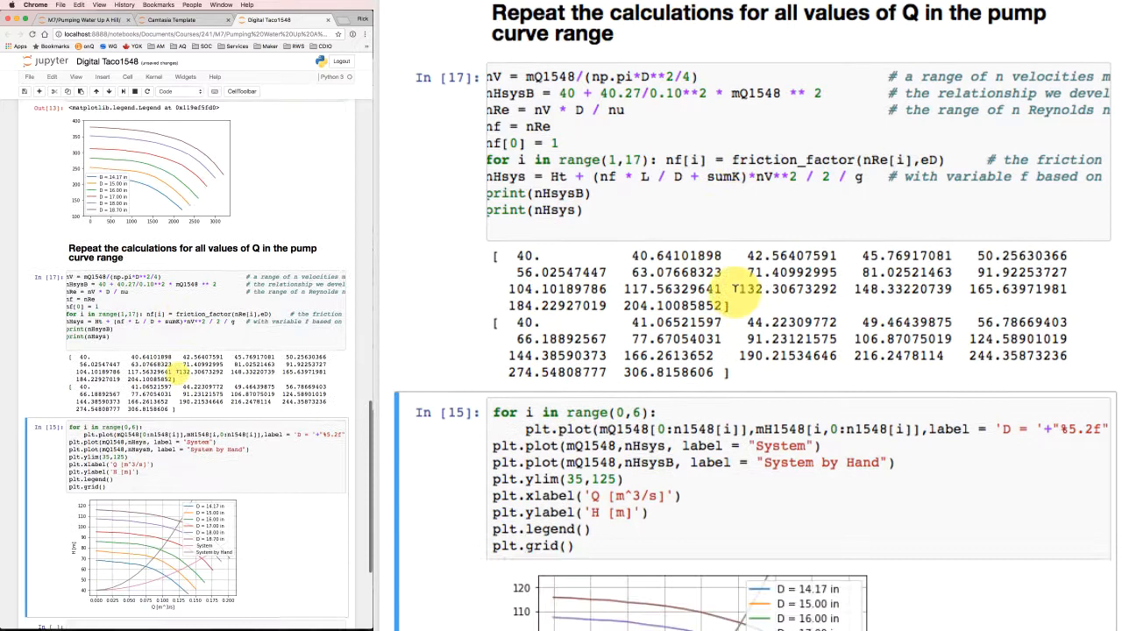
pyautogui.scroll(-3)
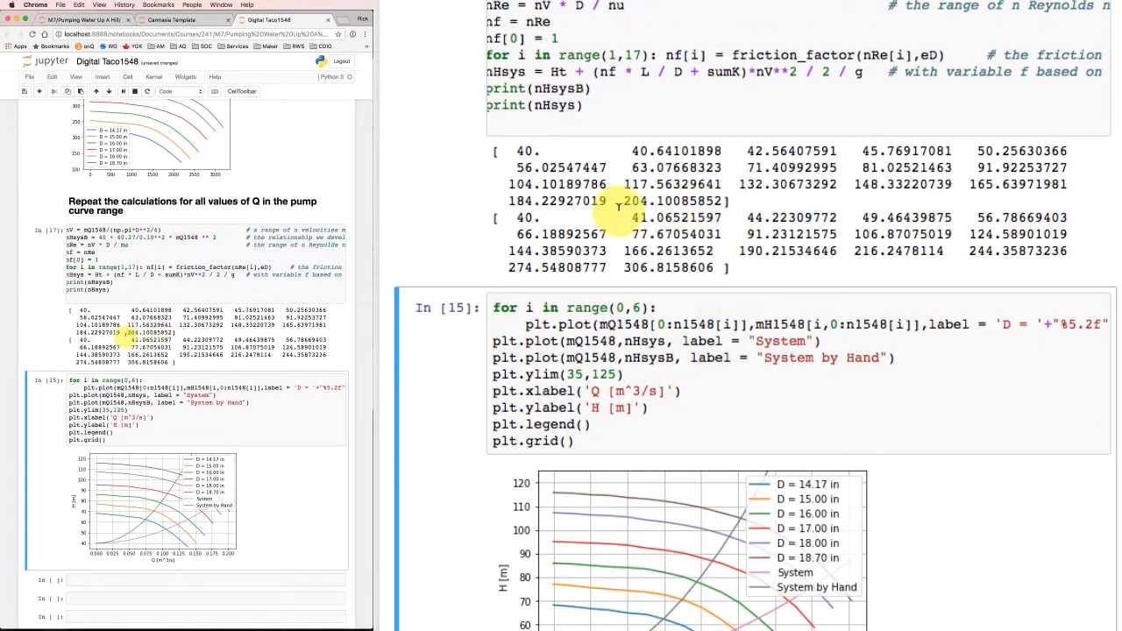
pyautogui.moveTo(761, 432)
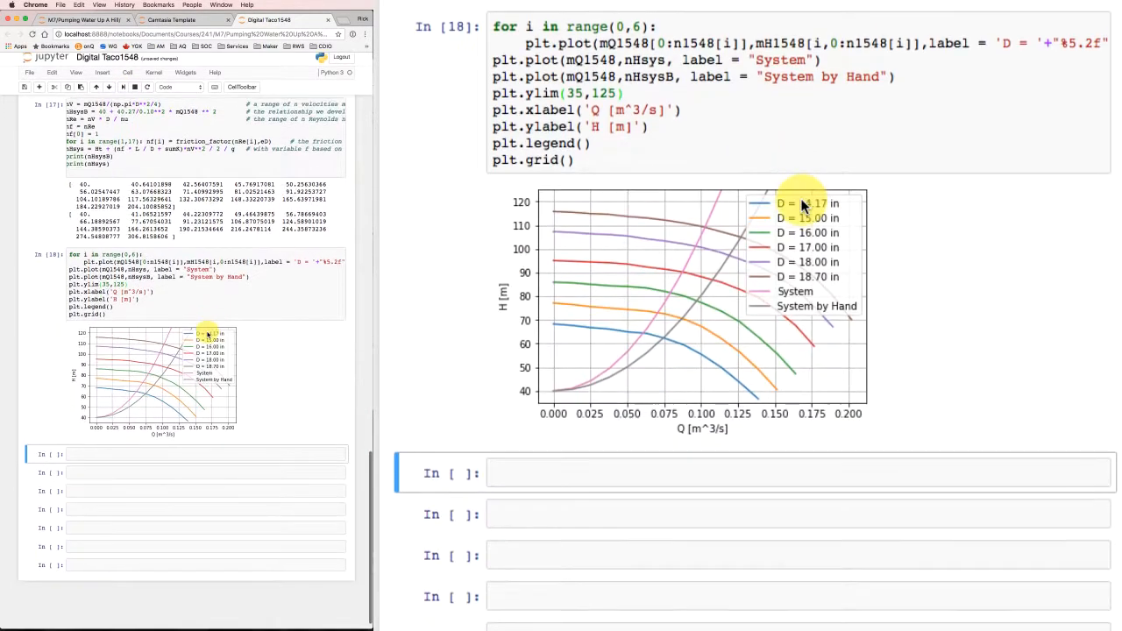
# - Scroll to the rerun plot showing the steeper System curve's lower-flow intersections
pyautogui.scroll(-3)
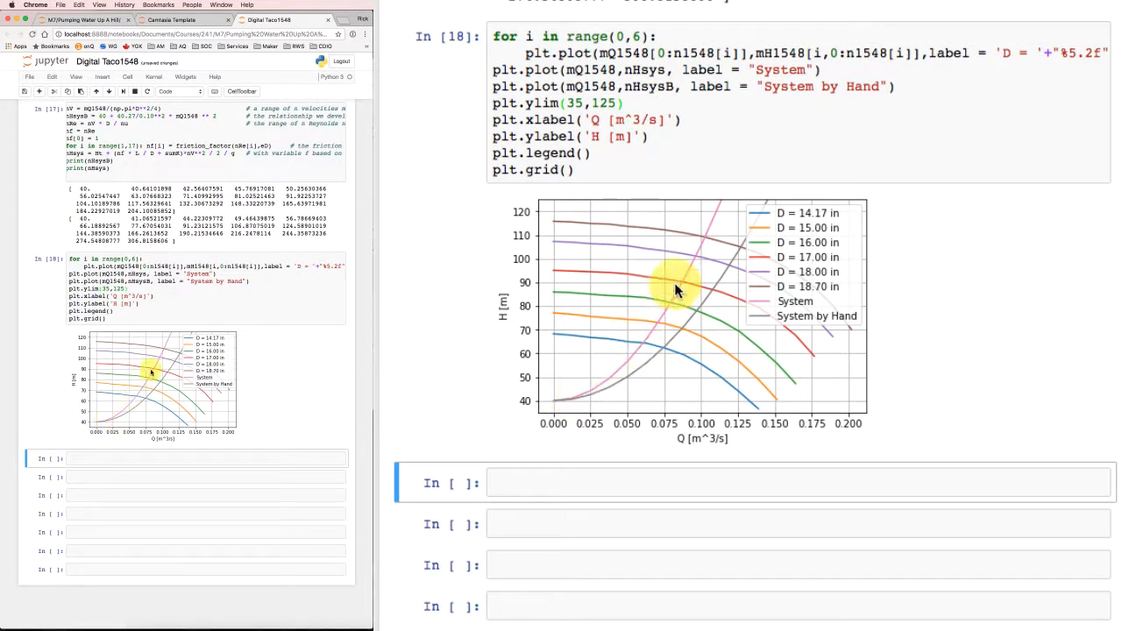
pyautogui.moveTo(721, 208)
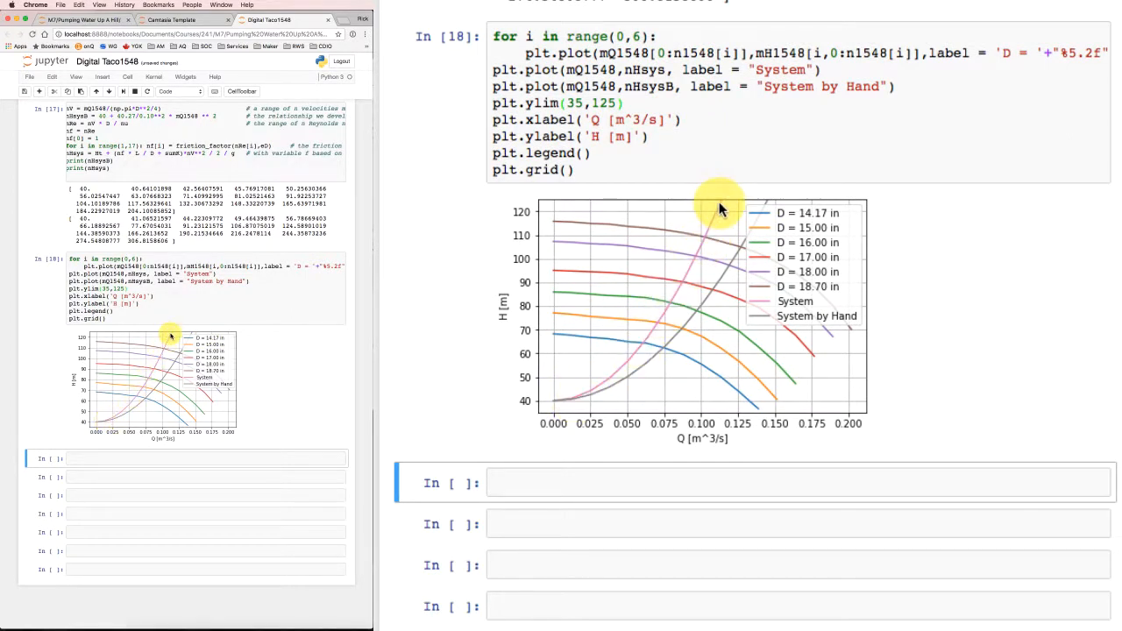
pyautogui.moveTo(699, 254)
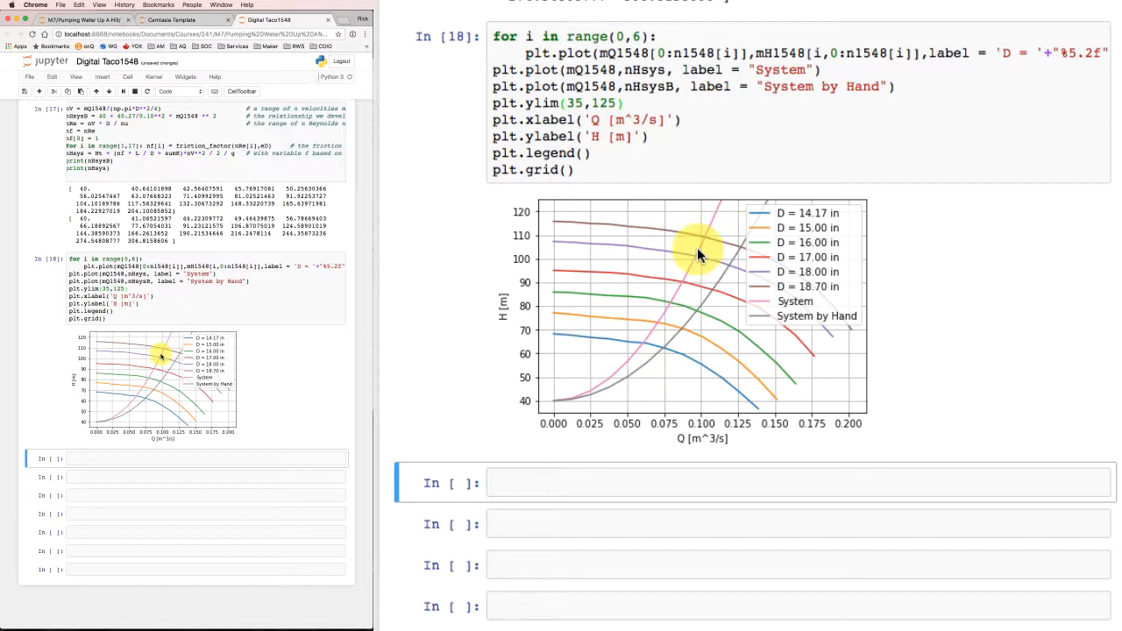
pyautogui.moveTo(837, 322)
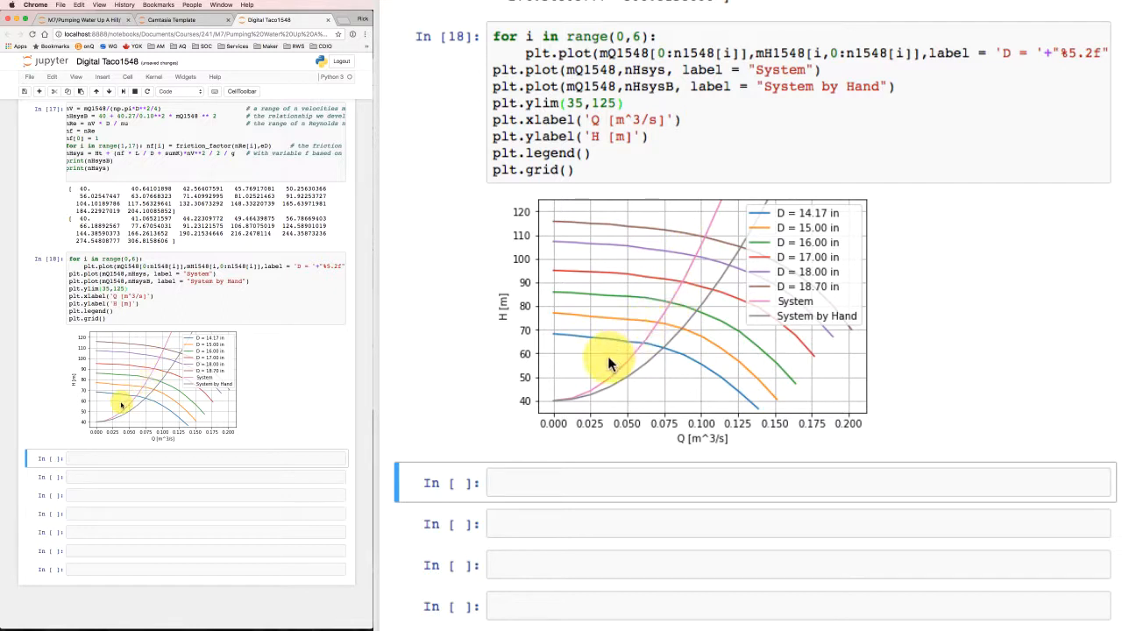
pyautogui.moveTo(685, 417)
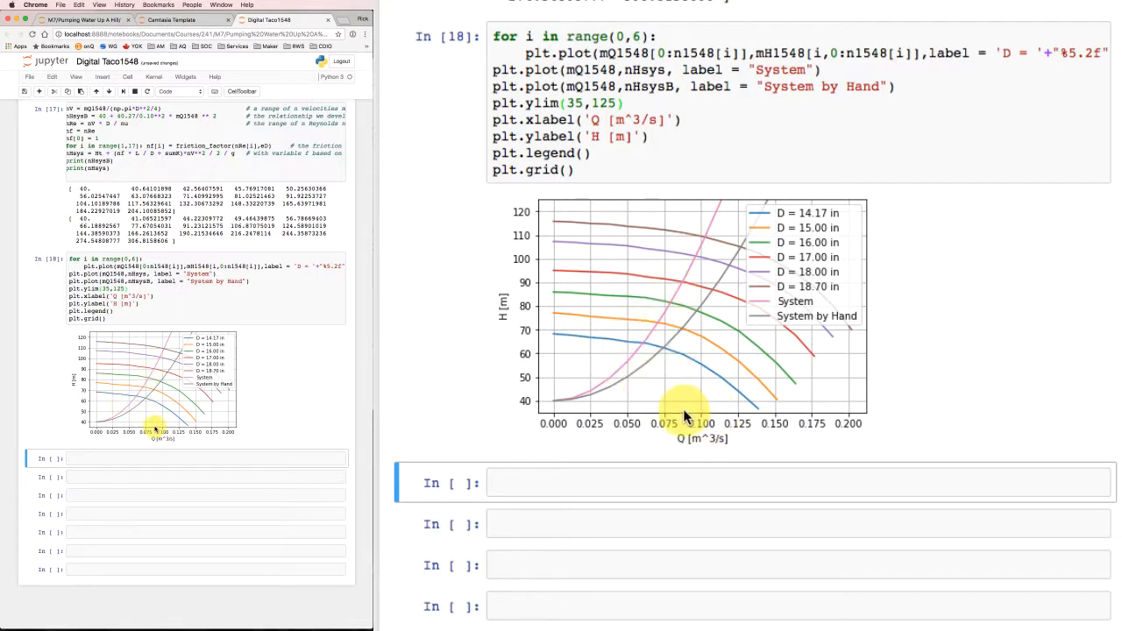
pyautogui.moveTo(675, 308)
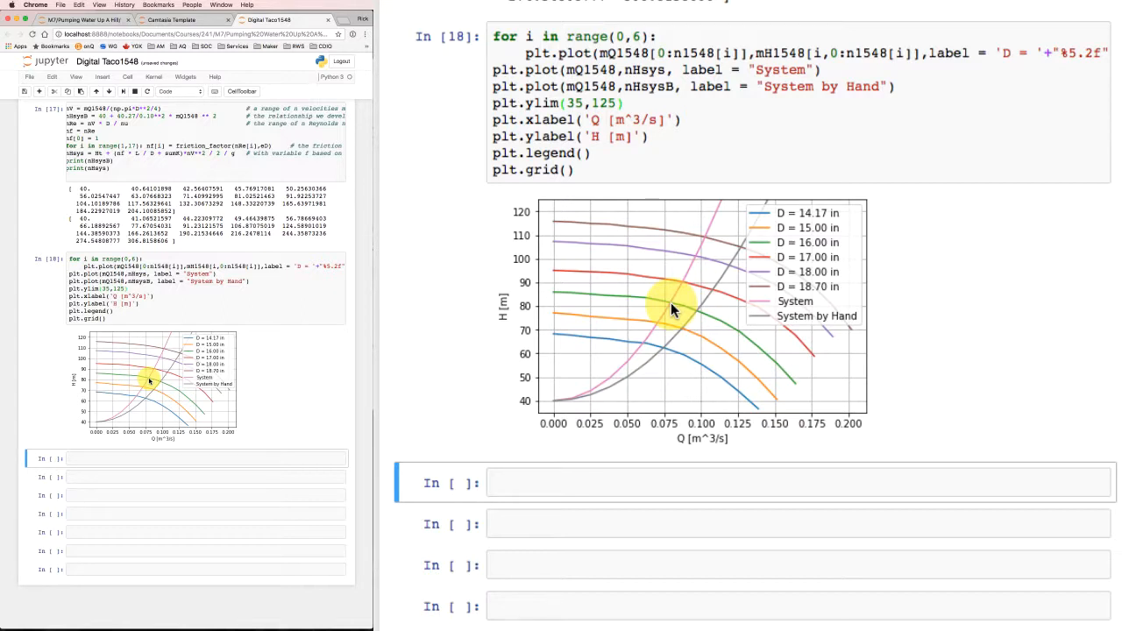
pyautogui.moveTo(609, 405)
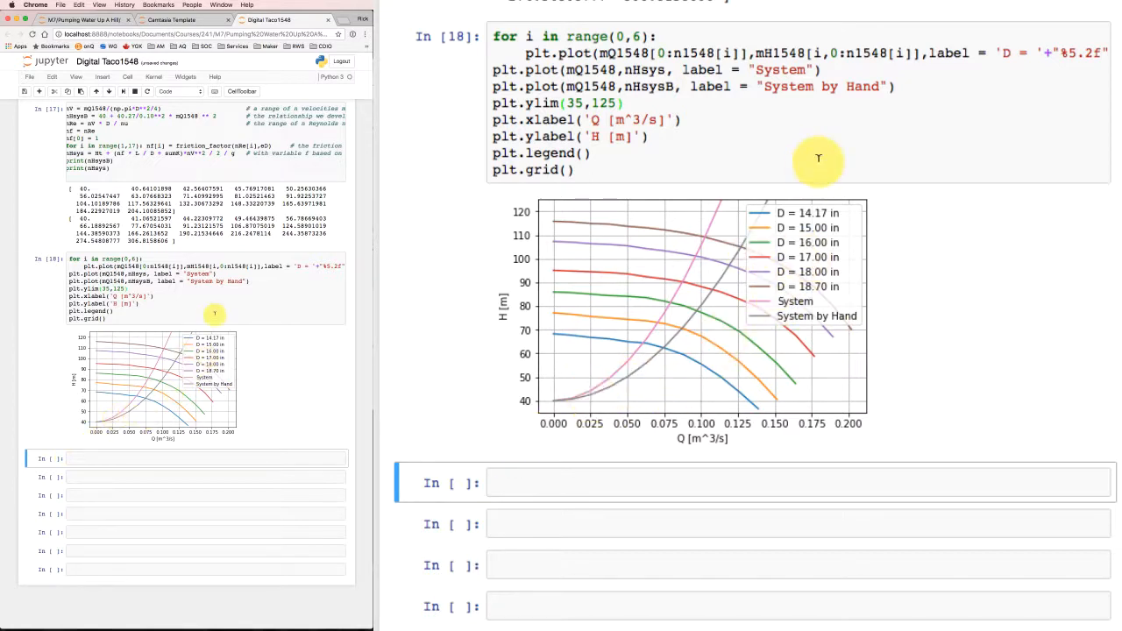
pyautogui.moveTo(666, 236)
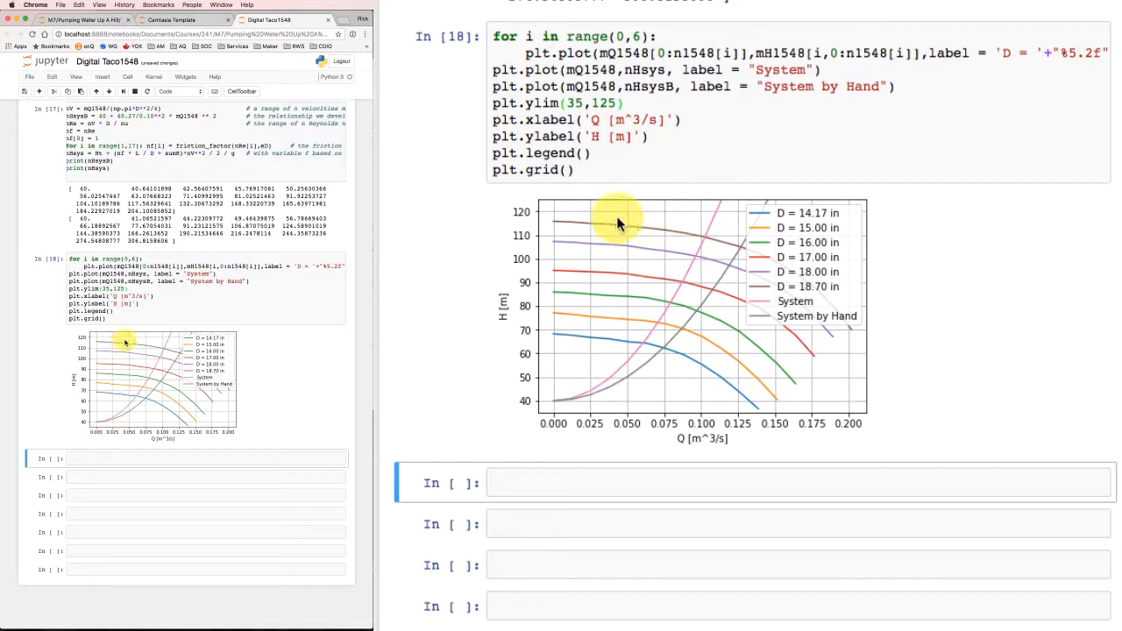
pyautogui.moveTo(594, 301)
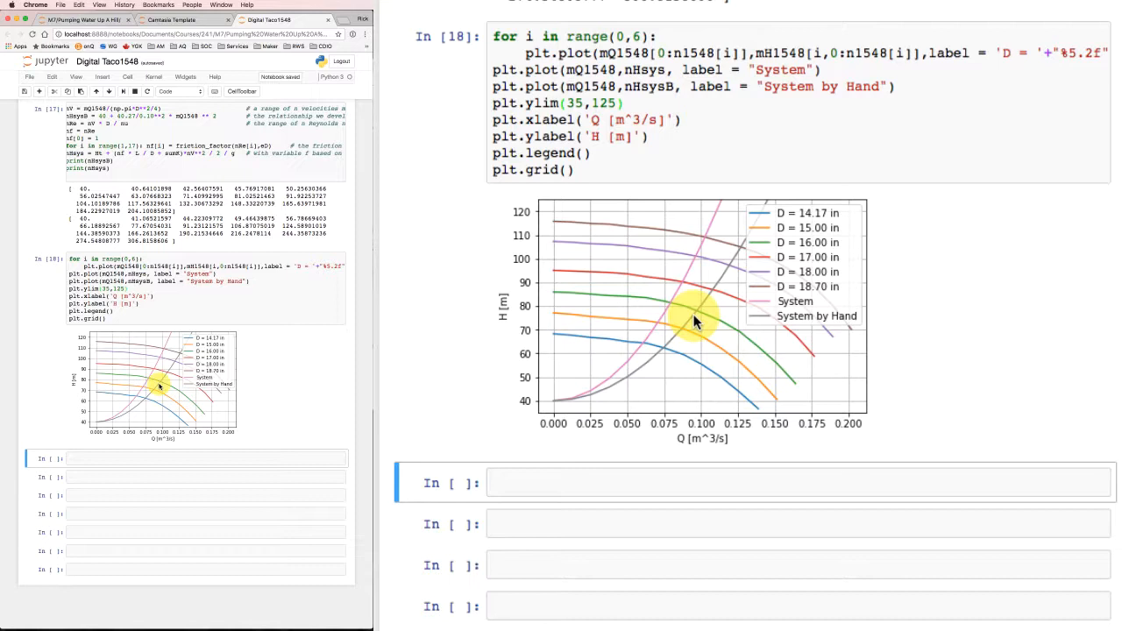
pyautogui.moveTo(807, 430)
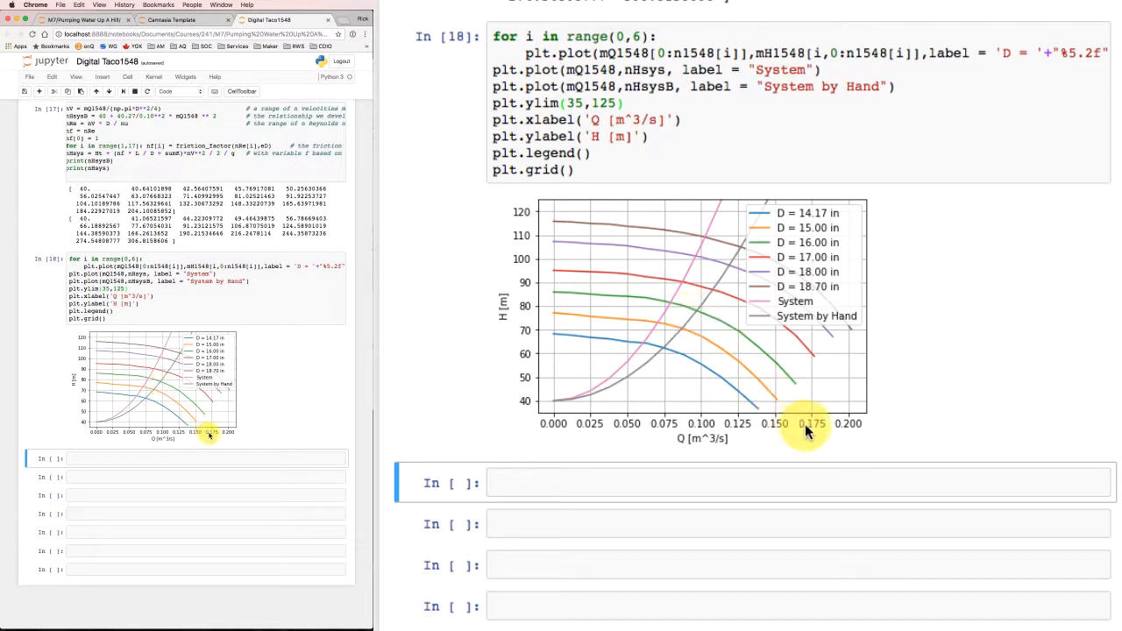
pyautogui.moveTo(986, 341)
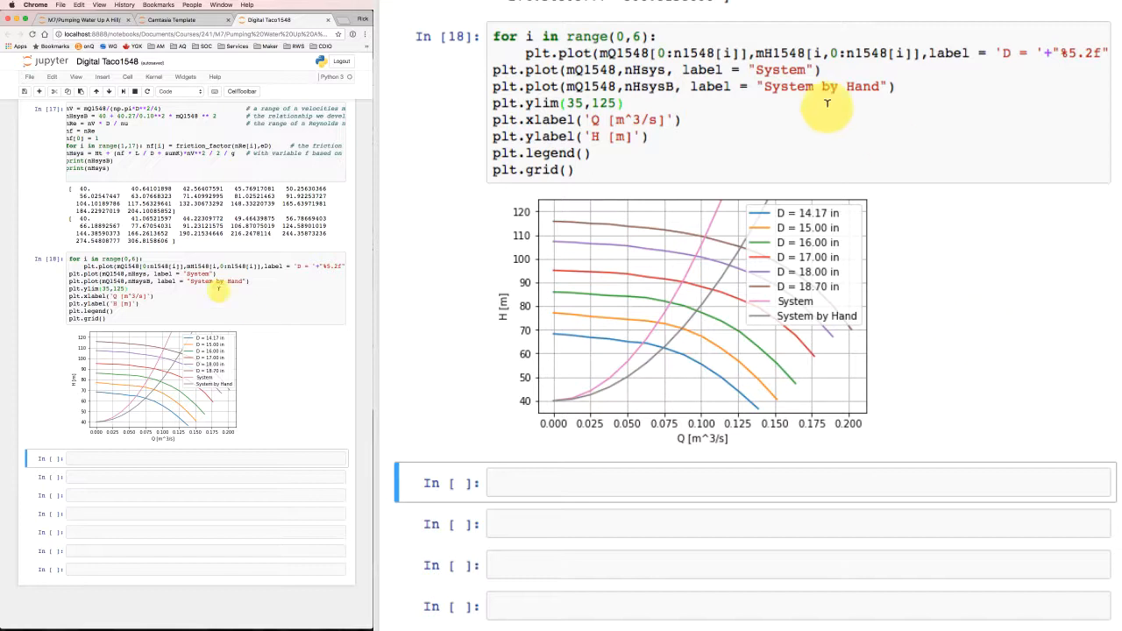
pyautogui.moveTo(1064, 311)
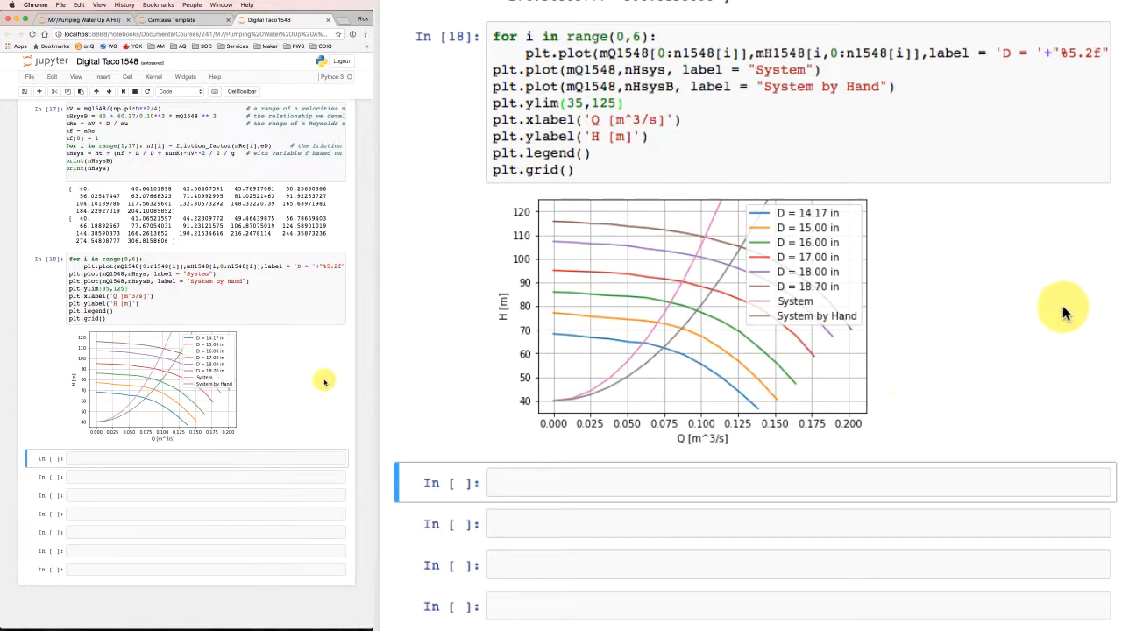